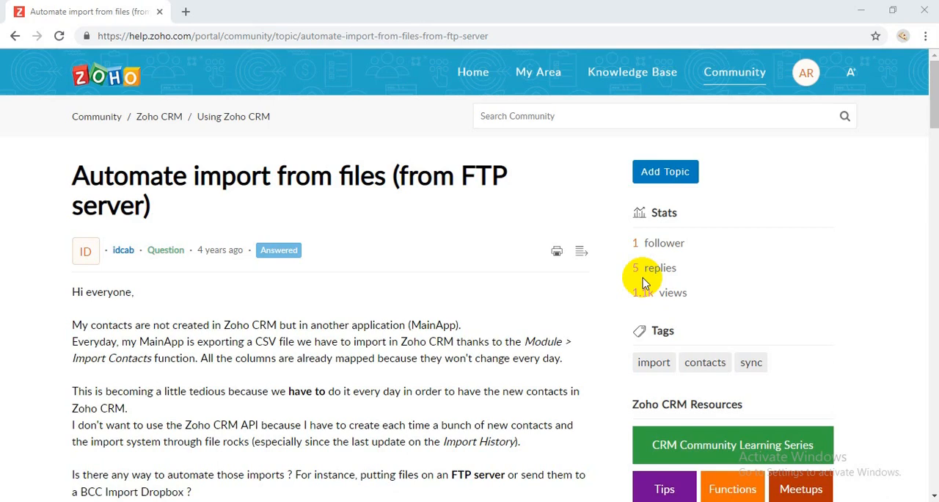
{"action": "mouse_move", "coordinate": [237, 174]}
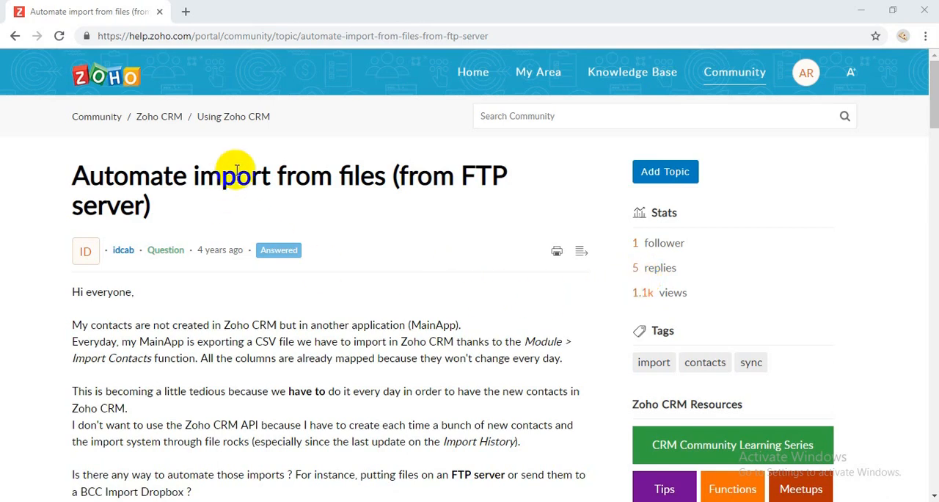
{"action": "mouse_move", "coordinate": [196, 226]}
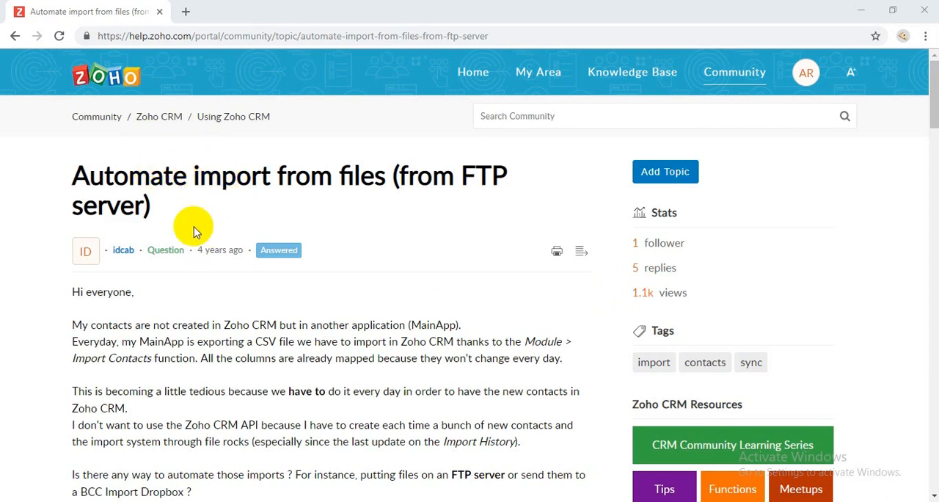
{"action": "mouse_move", "coordinate": [110, 211]}
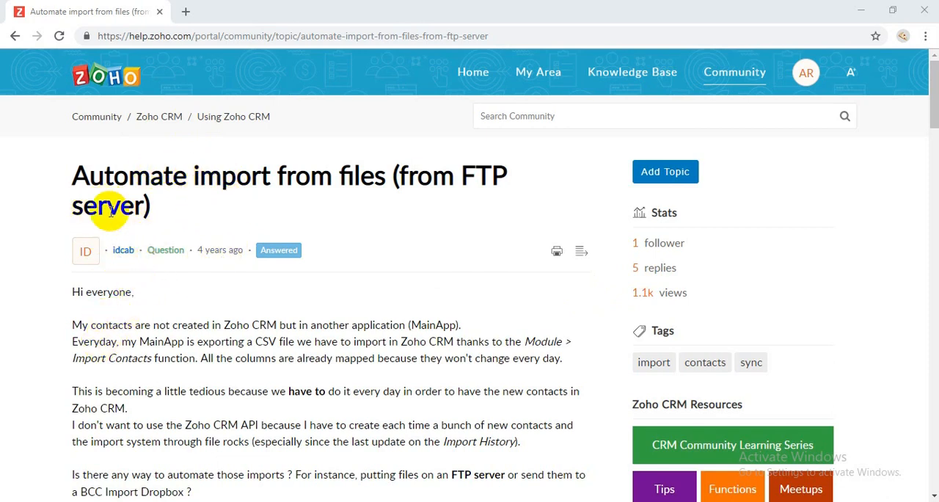
- Switch to the Zoho Analytics New Table tab showing the FTPDB Import Your Data page
{"action": "left_click_drag", "start_coordinate": [222, 324], "coordinate": [320, 325]}
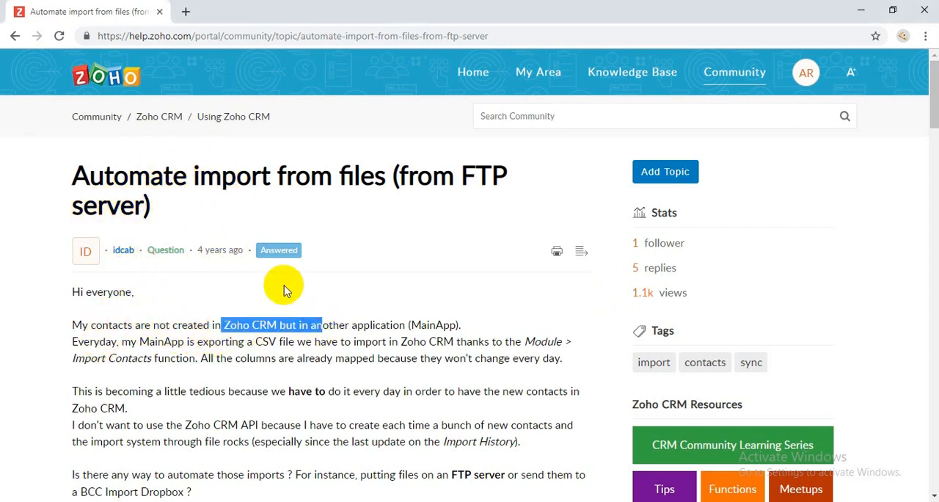
{"action": "mouse_move", "coordinate": [389, 302]}
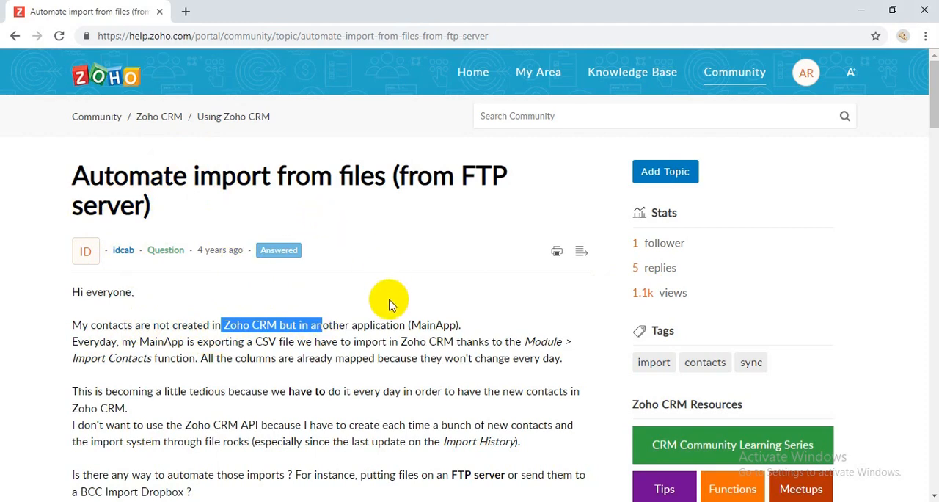
{"action": "scroll", "scroll_direction": "down", "scroll_amount": 3}
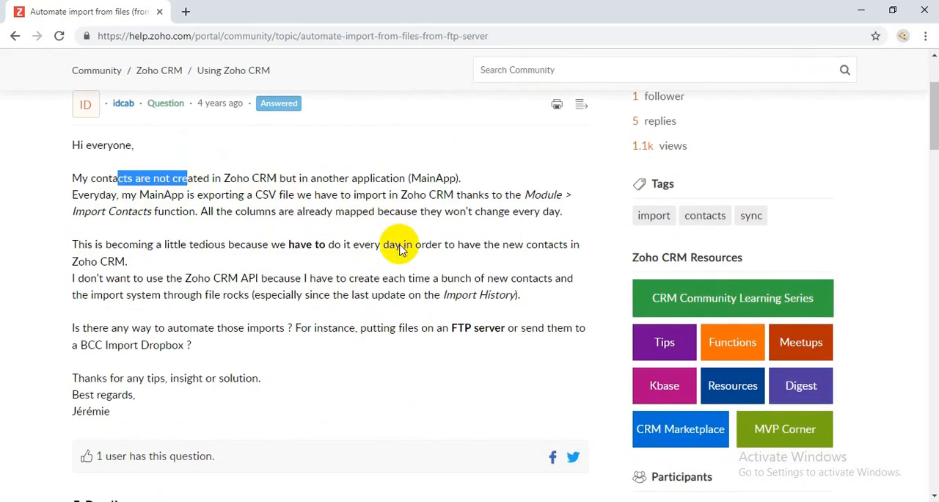
{"action": "left_click", "coordinate": [408, 11]}
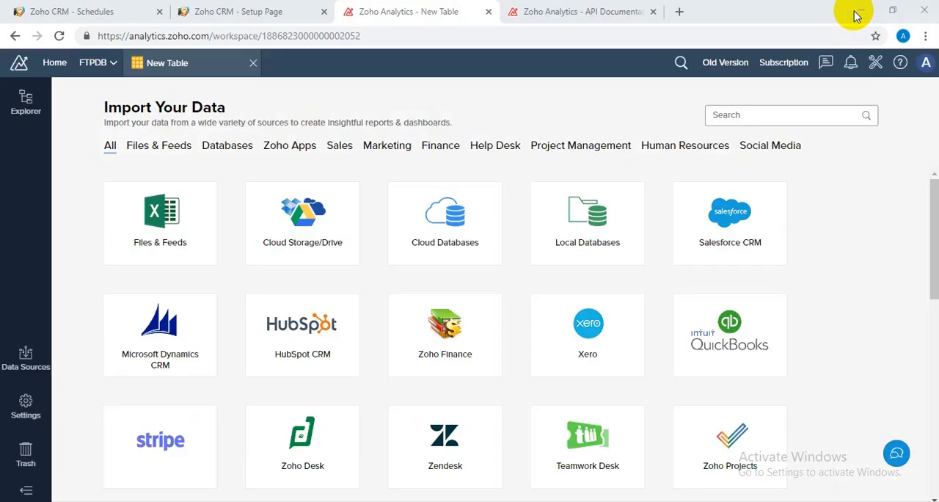
{"action": "mouse_move", "coordinate": [399, 97]}
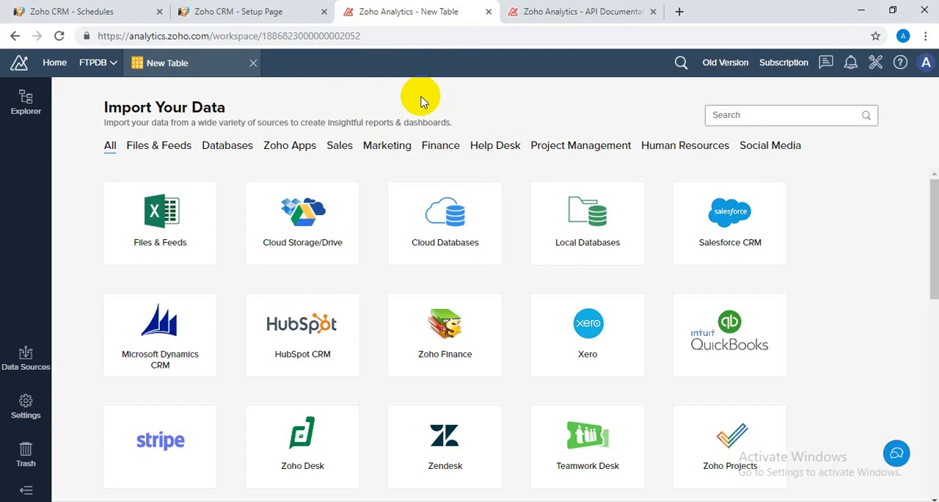
{"action": "mouse_move", "coordinate": [264, 91]}
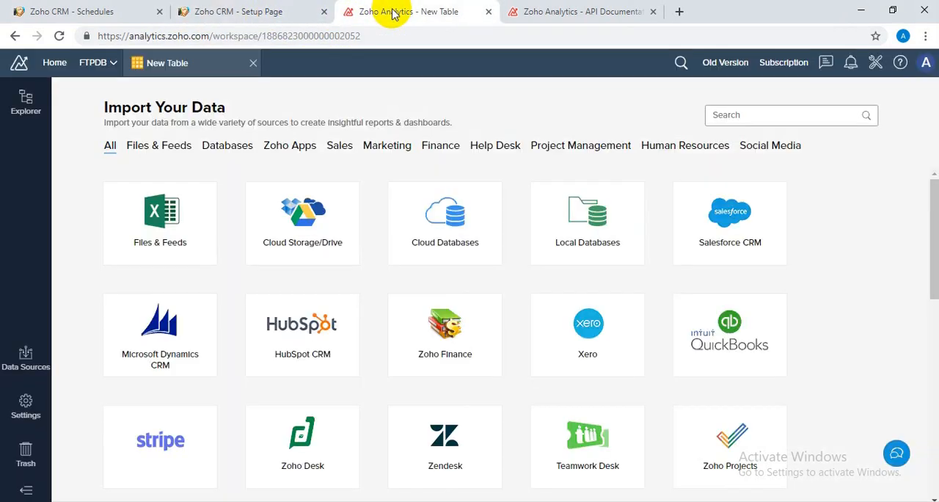
{"action": "mouse_move", "coordinate": [491, 85]}
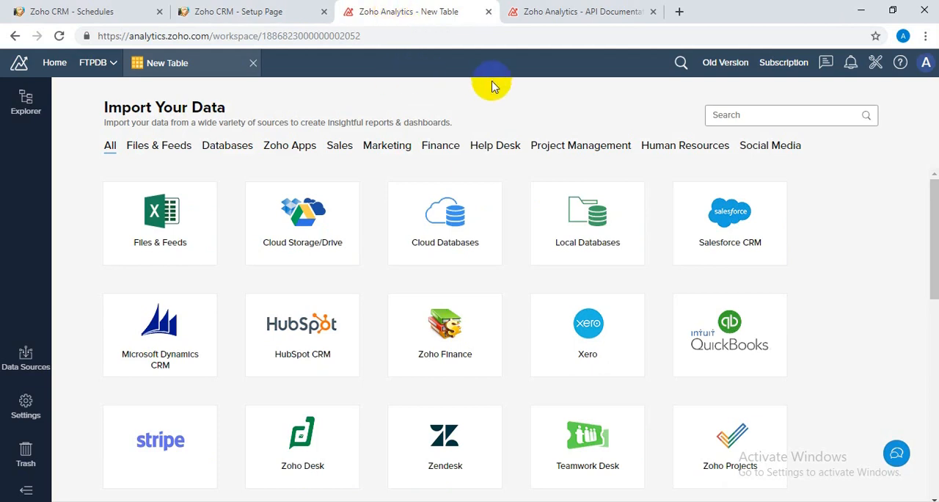
{"action": "mouse_move", "coordinate": [493, 85]}
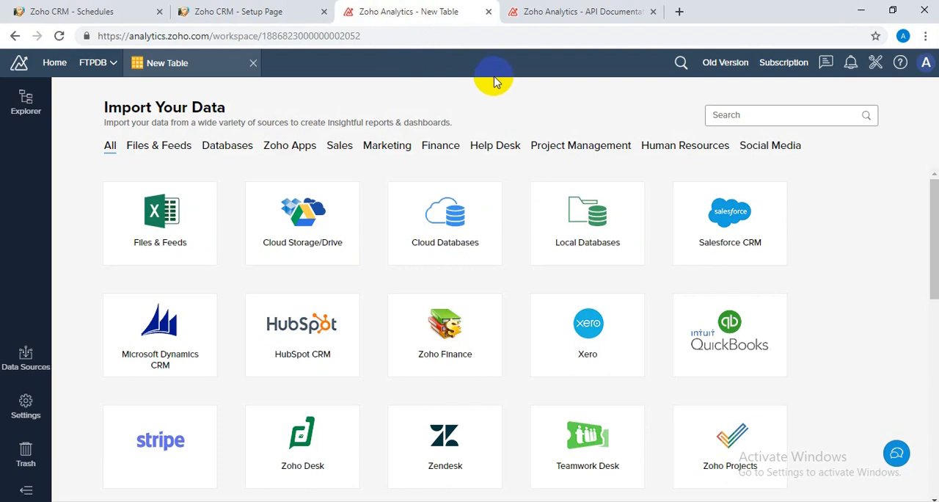
{"action": "mouse_move", "coordinate": [409, 77]}
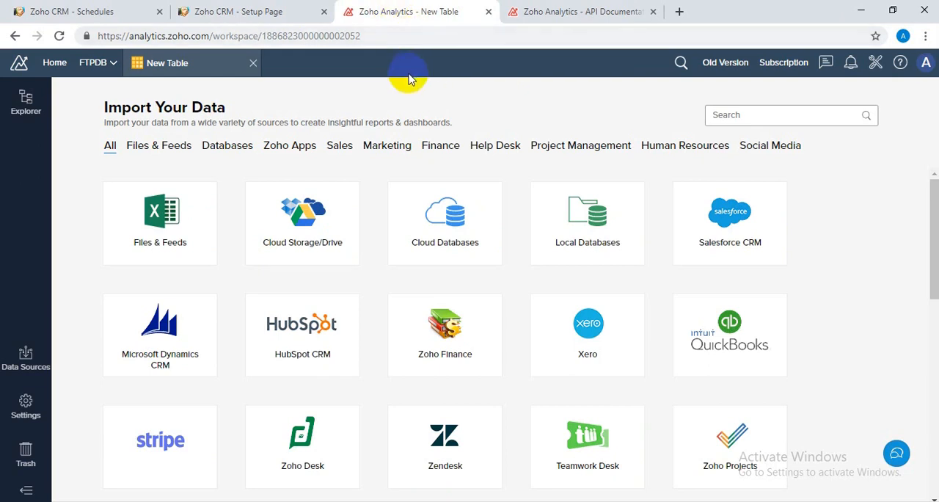
{"action": "mouse_move", "coordinate": [359, 73]}
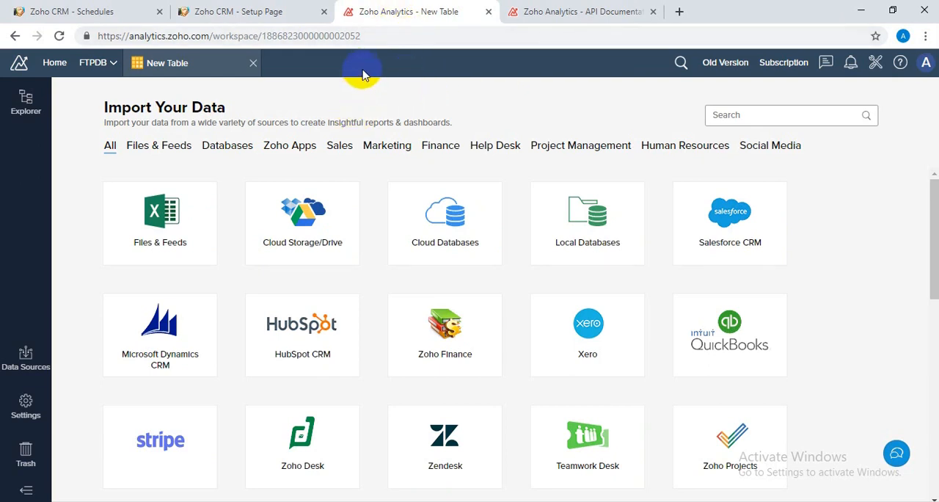
{"action": "mouse_move", "coordinate": [365, 70]}
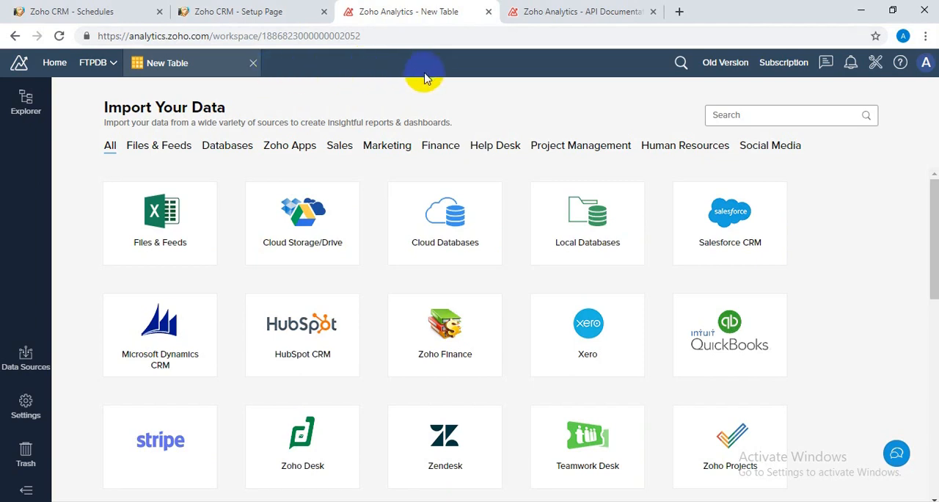
{"action": "mouse_move", "coordinate": [367, 96]}
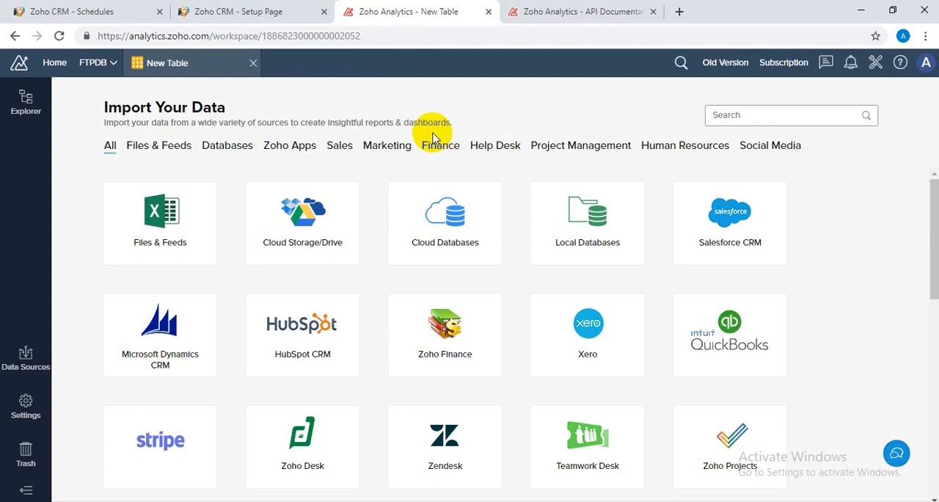
{"action": "mouse_move", "coordinate": [367, 228]}
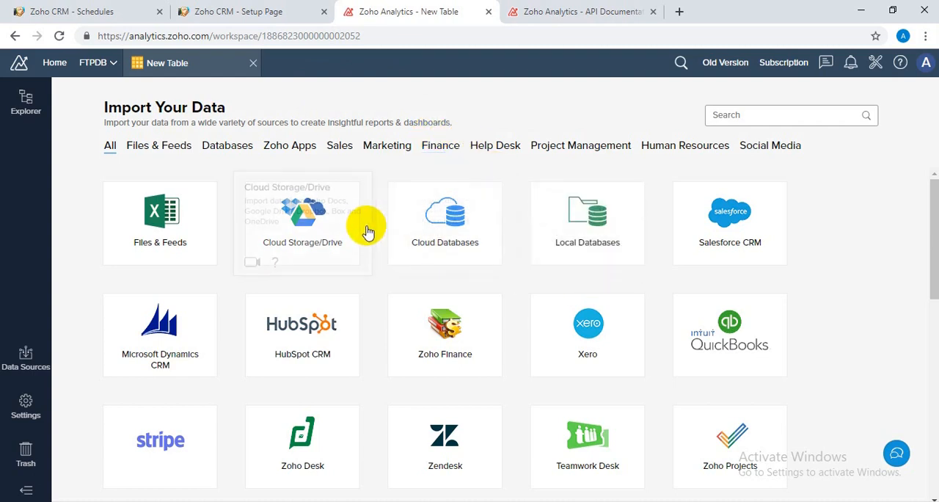
{"action": "mouse_move", "coordinate": [193, 233]}
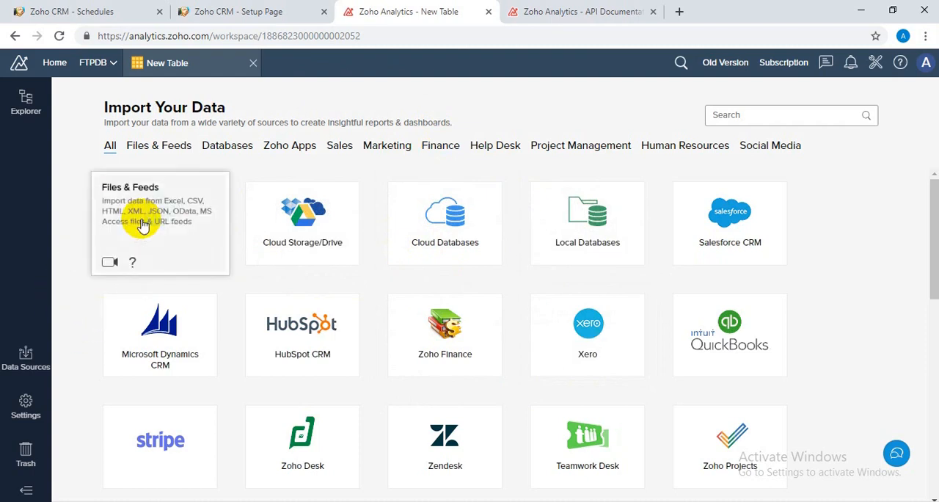
- Start a Files & Feeds import with the table named Leads
{"action": "left_click", "coordinate": [160, 221]}
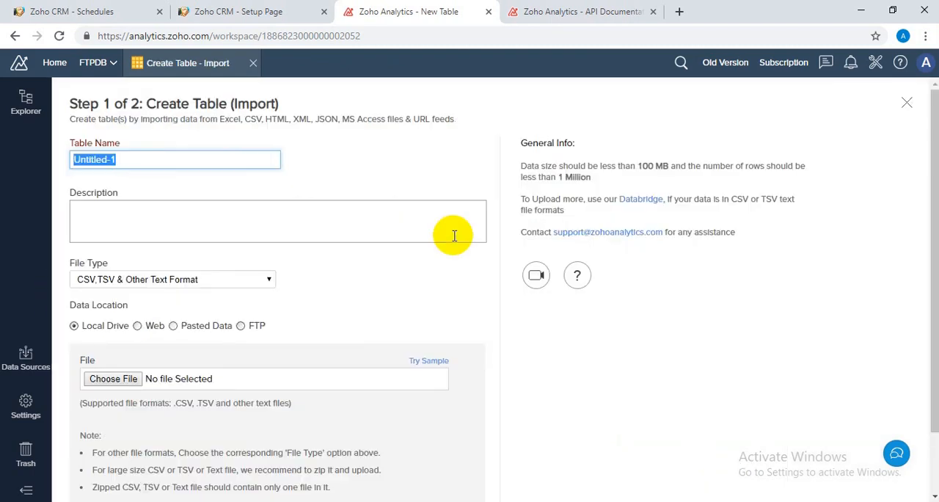
{"action": "mouse_move", "coordinate": [205, 217]}
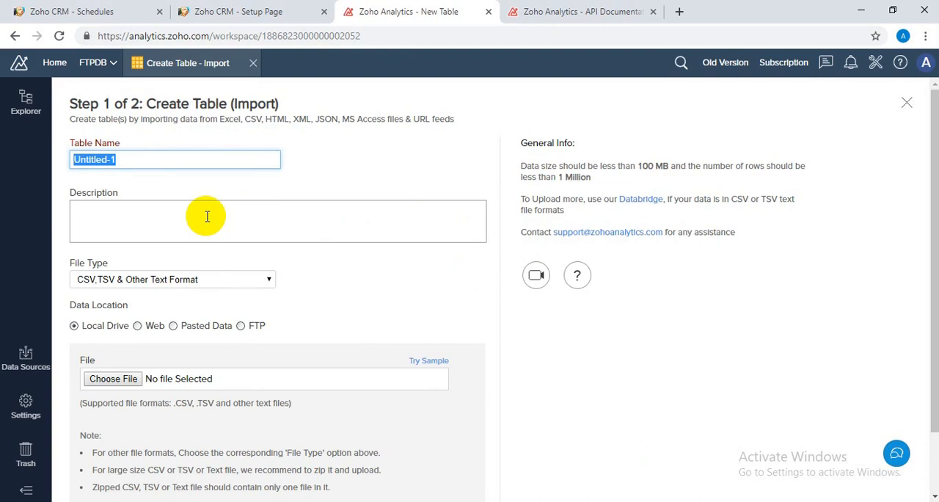
{"action": "type", "text": "D"}
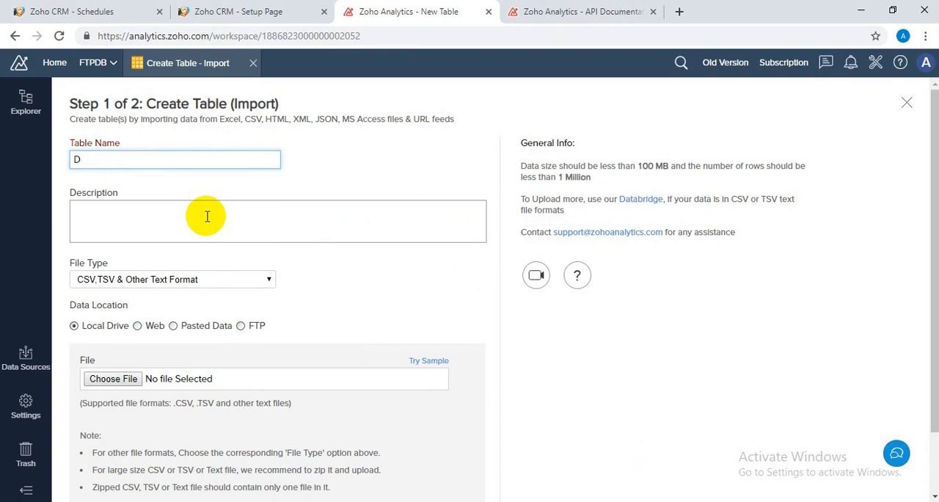
{"action": "type", "text": "Leads"}
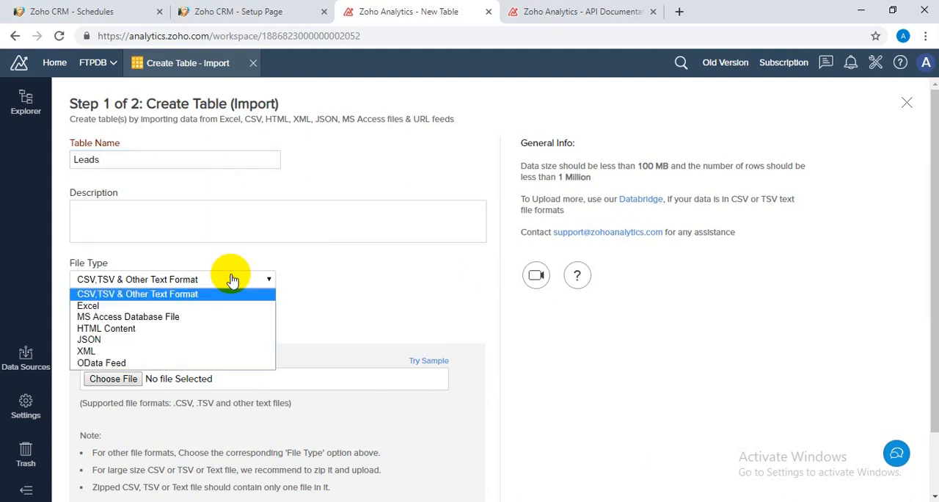
{"action": "mouse_move", "coordinate": [326, 275]}
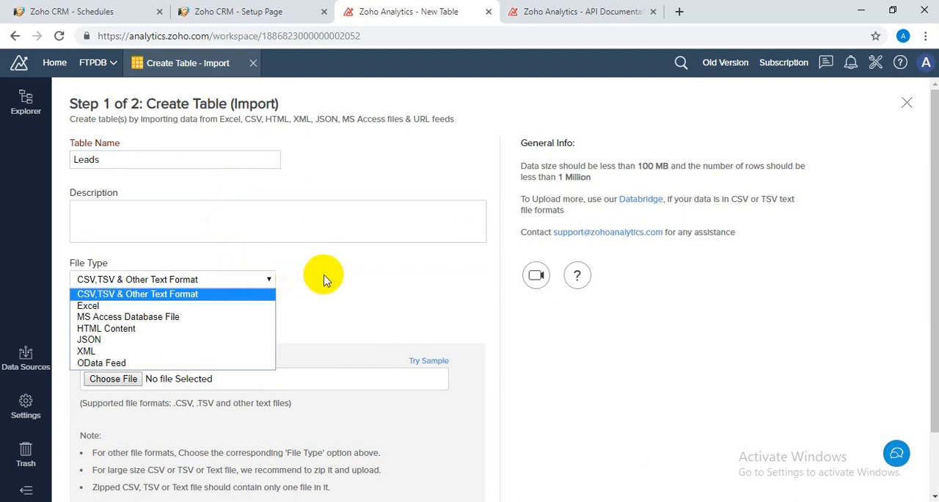
{"action": "mouse_move", "coordinate": [123, 306]}
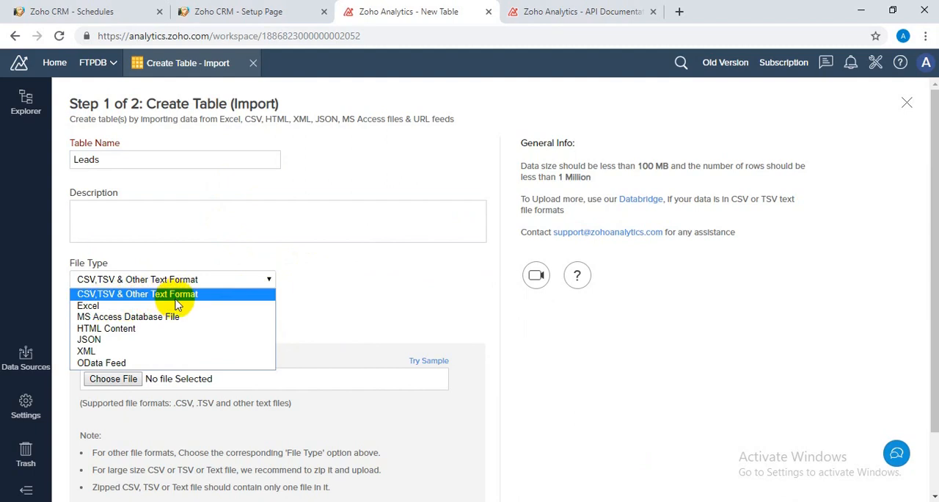
{"action": "mouse_move", "coordinate": [189, 293]}
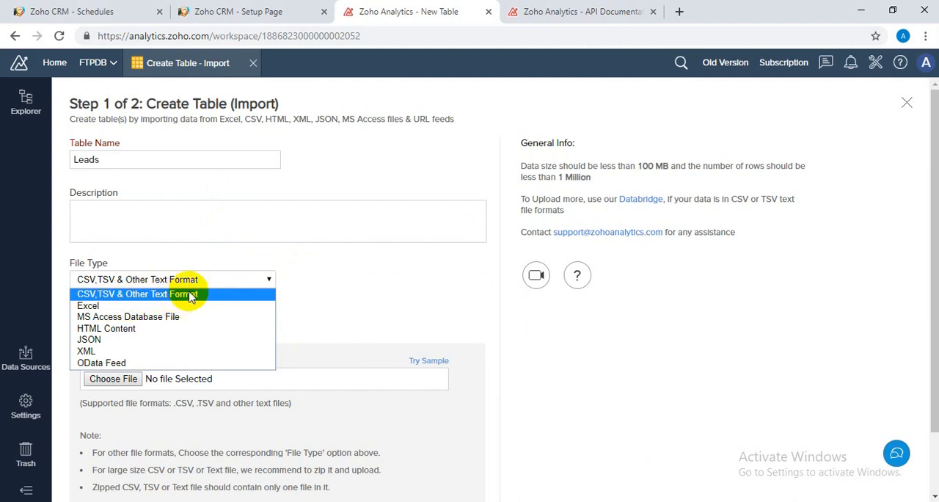
{"action": "mouse_move", "coordinate": [175, 299]}
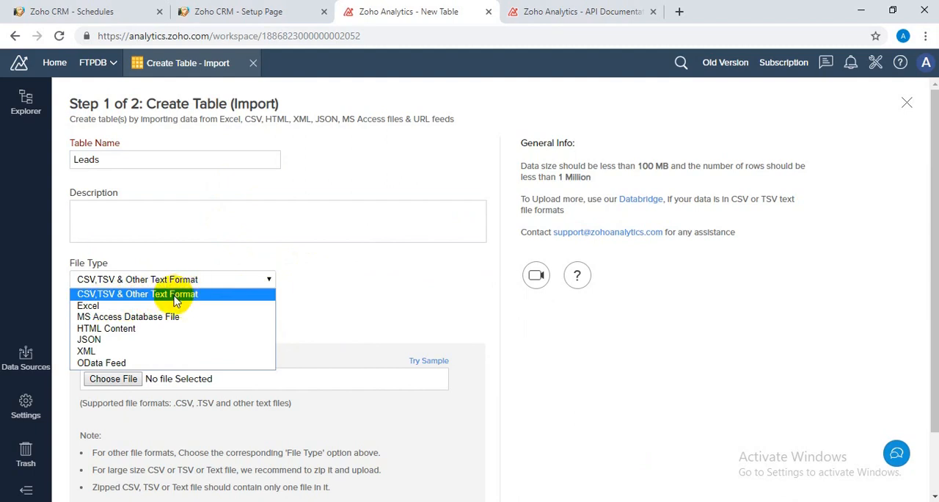
{"action": "mouse_move", "coordinate": [339, 294]}
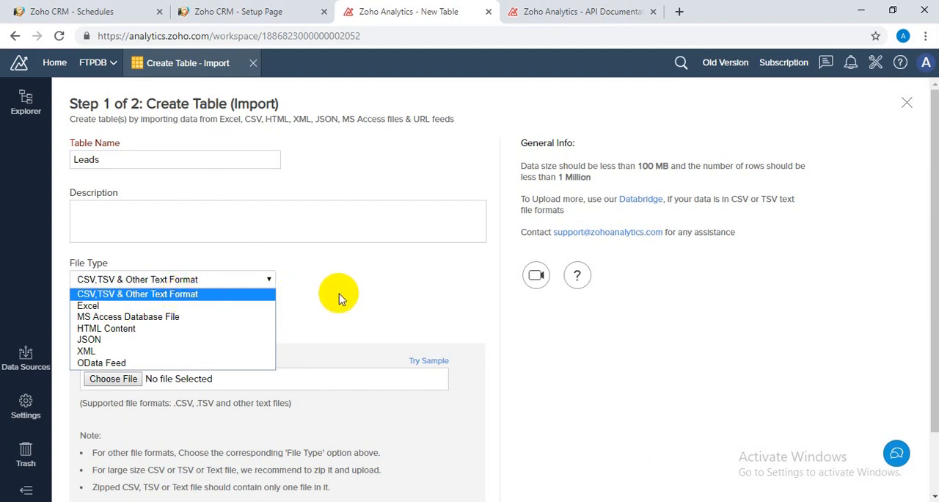
- Keep the CSV/TSV file type and choose FTP server as the data location
{"action": "left_click", "coordinate": [137, 293]}
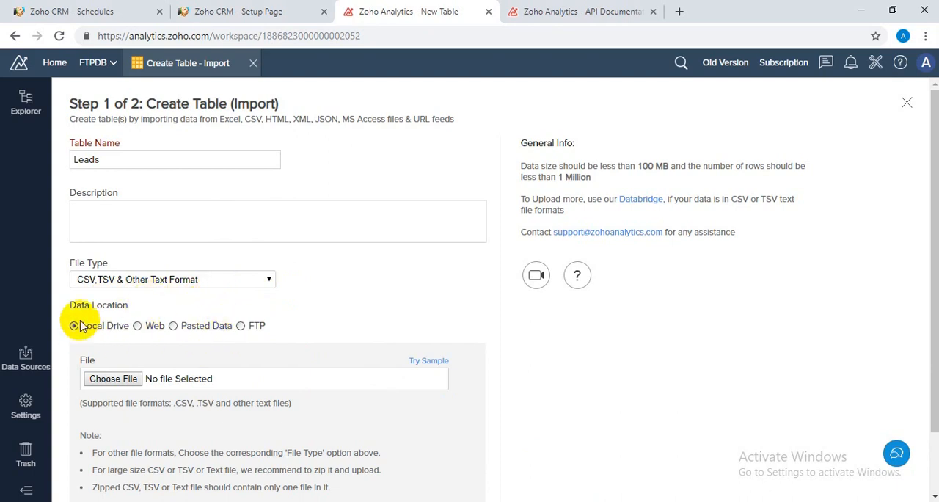
{"action": "left_click", "coordinate": [240, 326]}
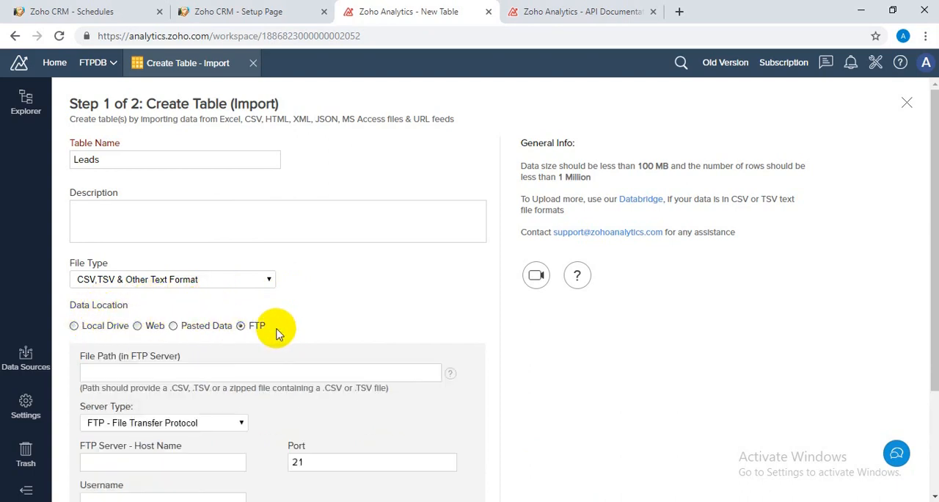
{"action": "scroll", "scroll_direction": "down", "scroll_amount": 3}
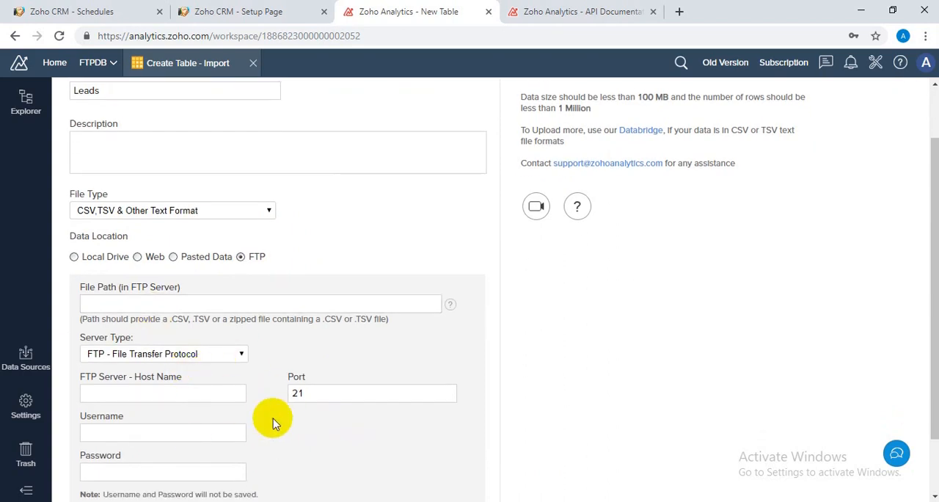
{"action": "scroll", "scroll_direction": "down", "scroll_amount": 3}
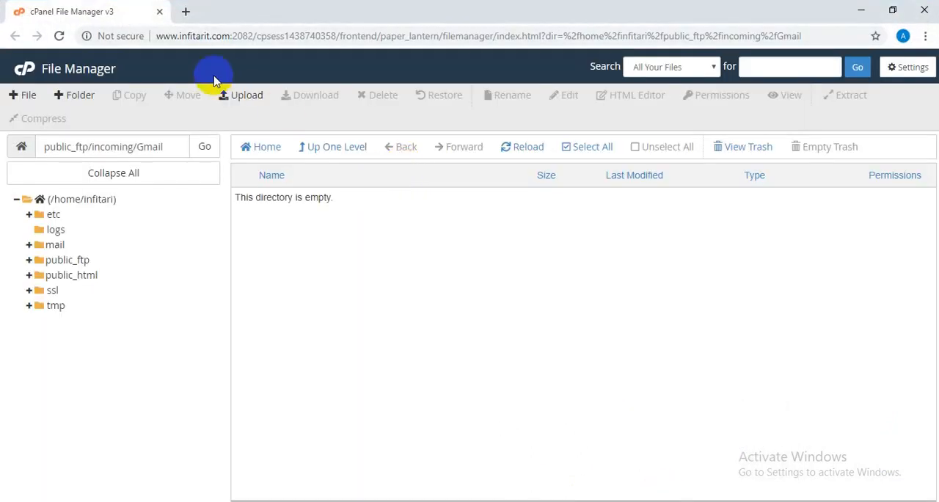
{"action": "mouse_move", "coordinate": [346, 177]}
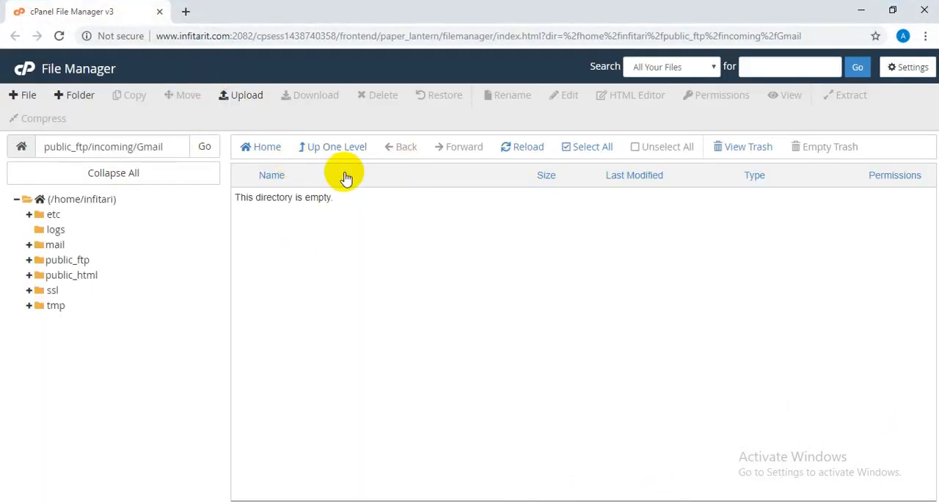
{"action": "mouse_move", "coordinate": [223, 211]}
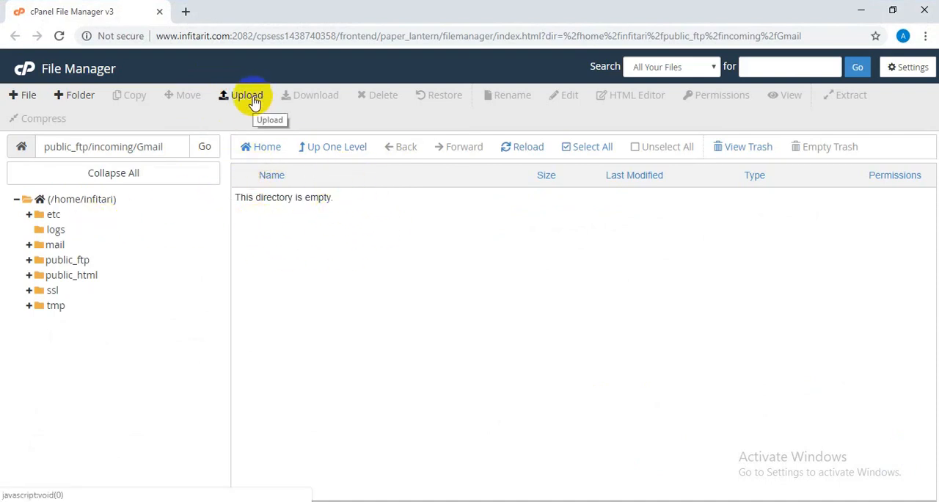
- Upload Car Dealers.csv into the public_ftp/incoming/Gmail folder
{"action": "left_click", "coordinate": [246, 93]}
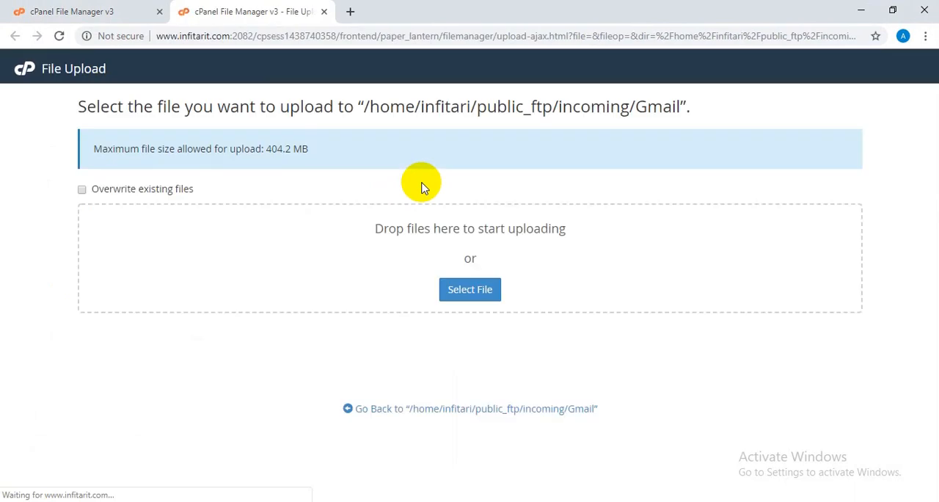
{"action": "left_click", "coordinate": [470, 289]}
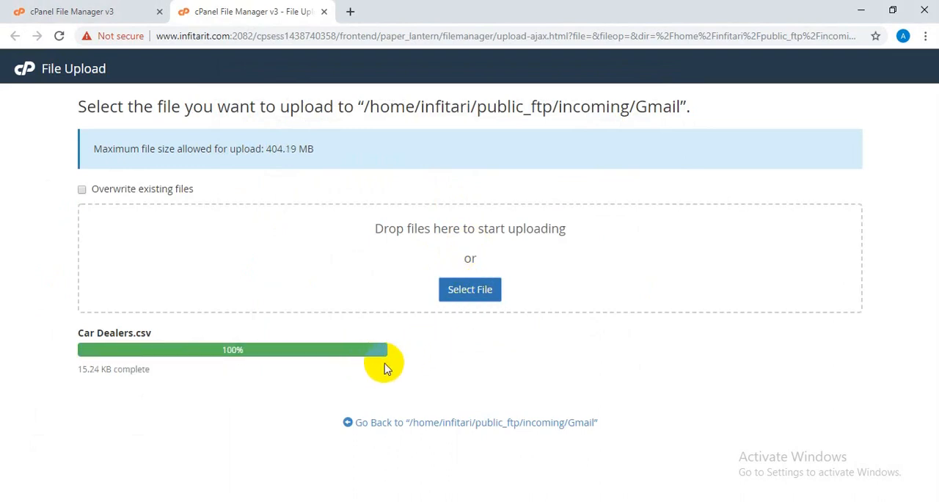
{"action": "mouse_move", "coordinate": [196, 167]}
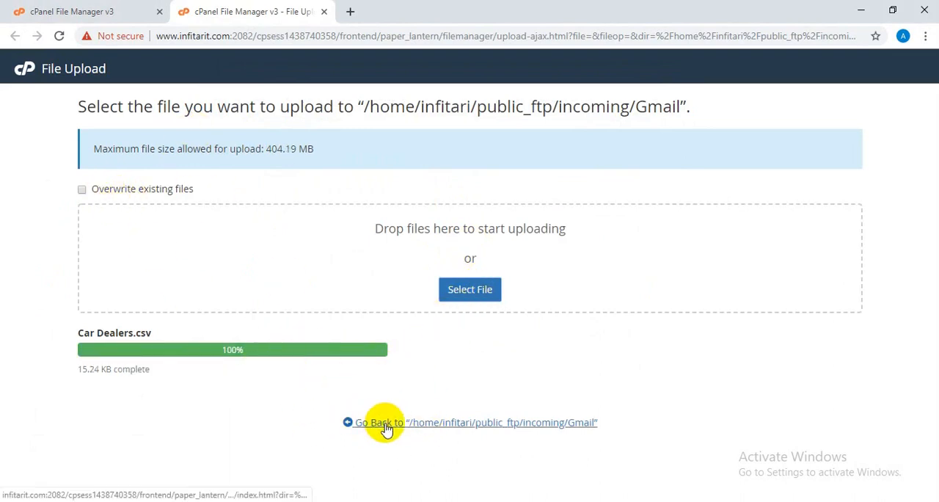
{"action": "mouse_move", "coordinate": [399, 280]}
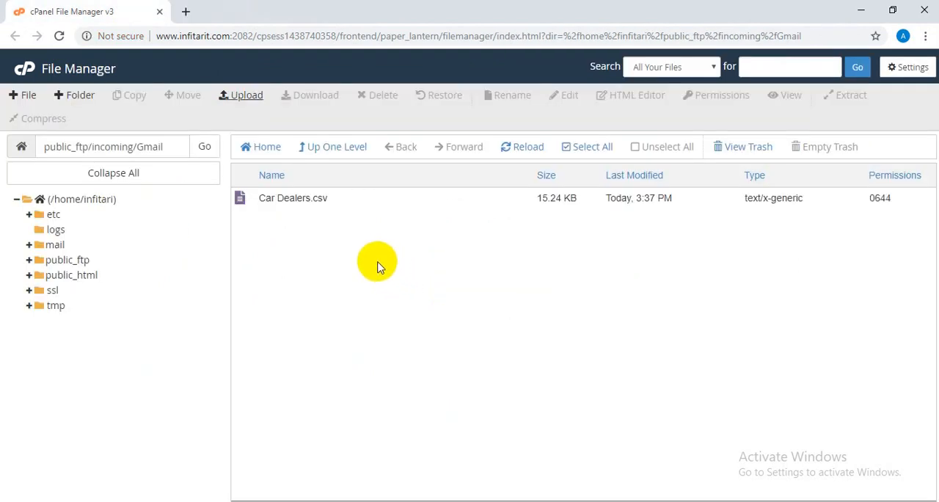
- Rename Car Dealers.csv to Leads.csv in the Gmail incoming folder
{"action": "left_click", "coordinate": [293, 197]}
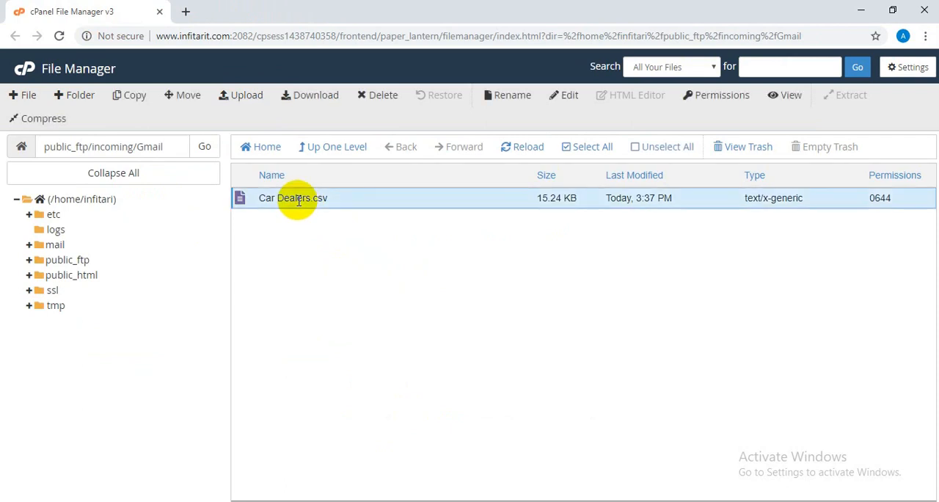
{"action": "right_click", "coordinate": [291, 197]}
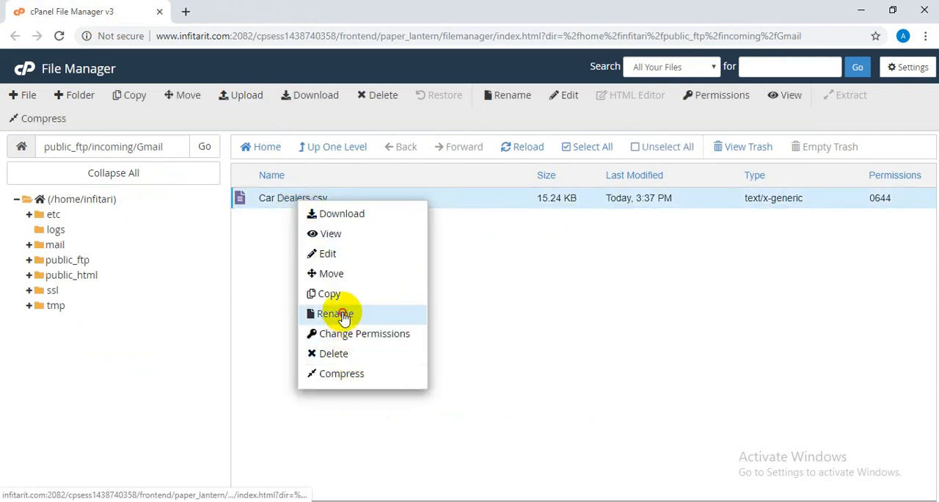
{"action": "left_click", "coordinate": [334, 314]}
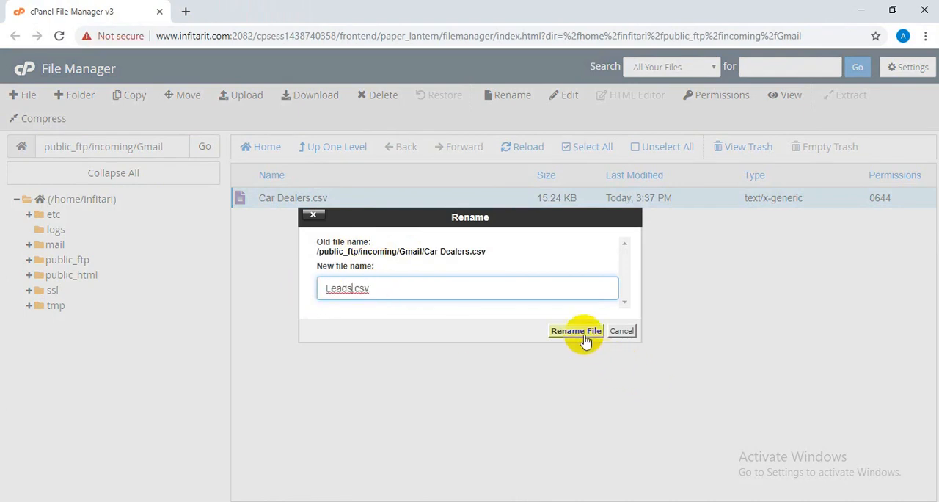
{"action": "left_click", "coordinate": [575, 330]}
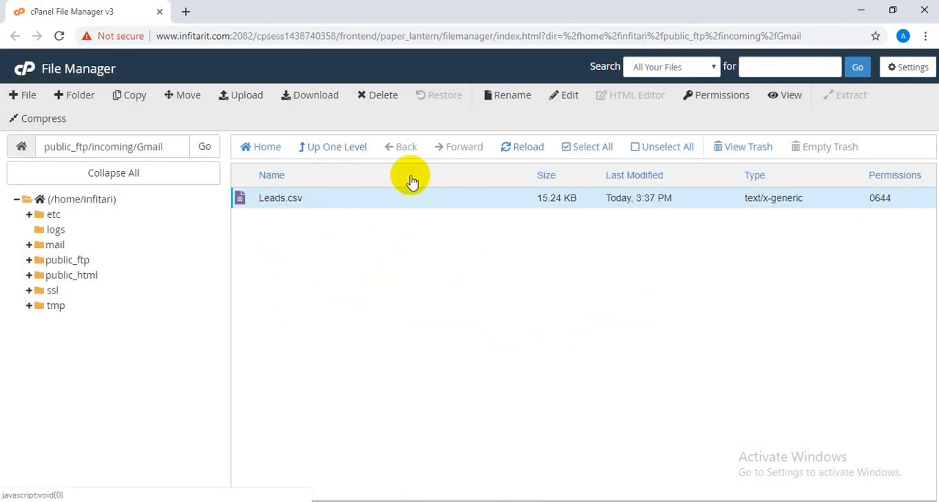
{"action": "mouse_move", "coordinate": [374, 257]}
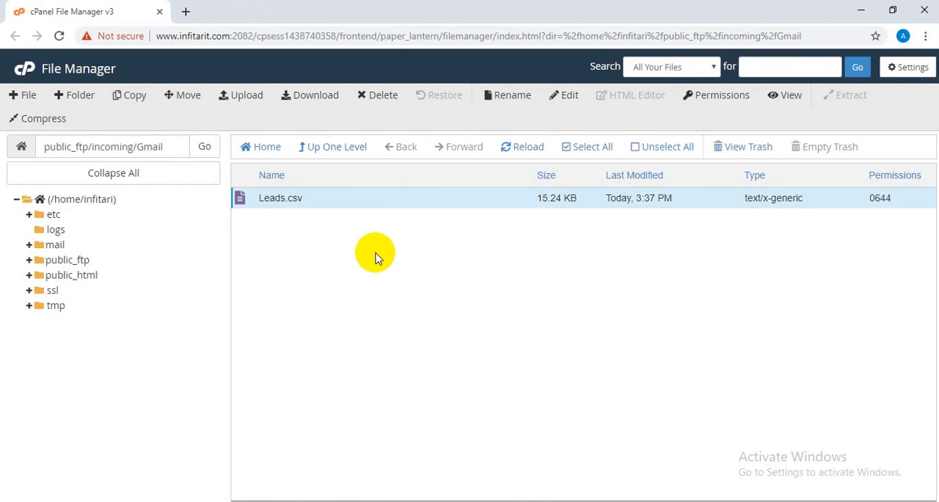
{"action": "mouse_move", "coordinate": [344, 318]}
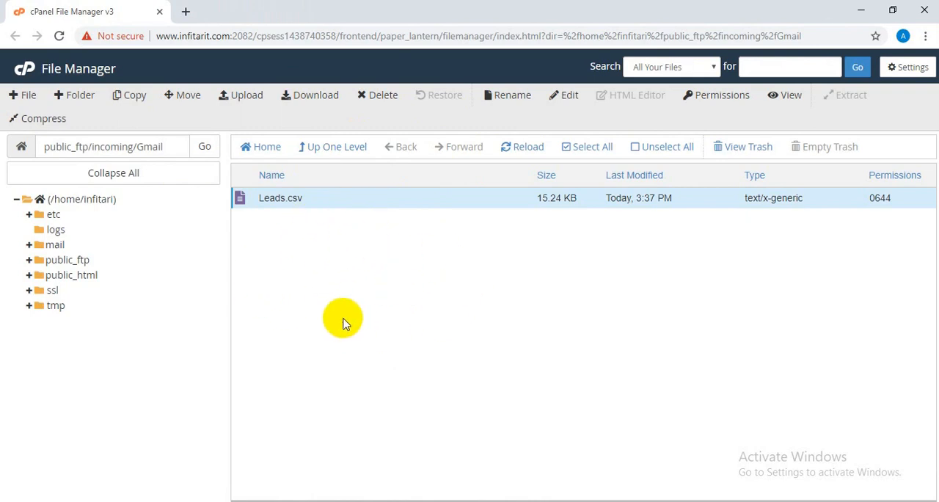
{"action": "mouse_move", "coordinate": [408, 293]}
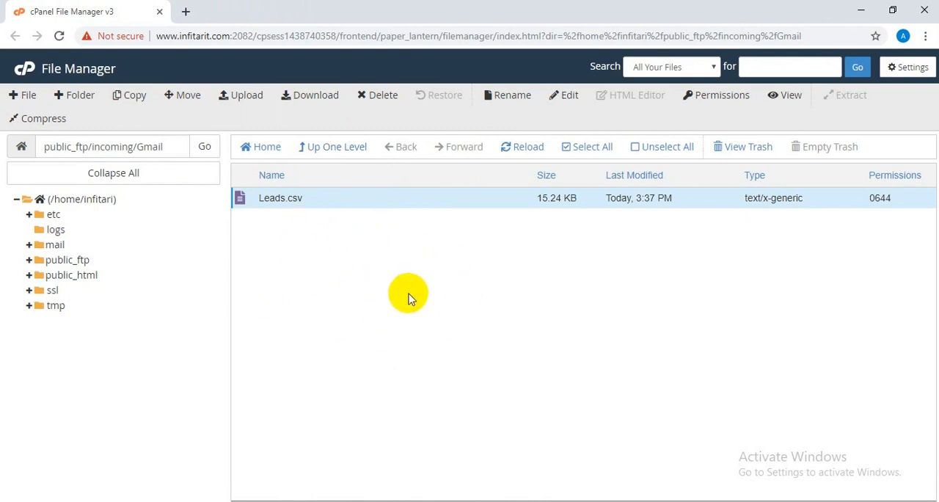
{"action": "mouse_move", "coordinate": [446, 353]}
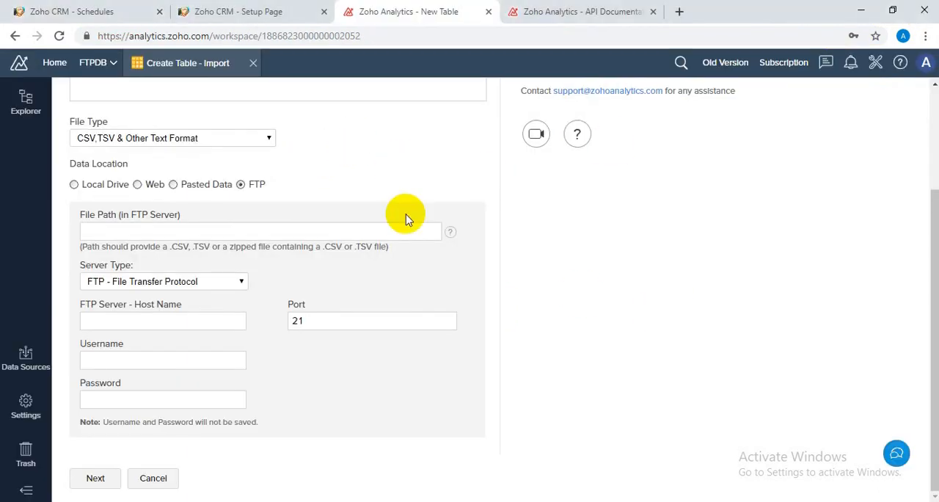
{"action": "mouse_move", "coordinate": [344, 277]}
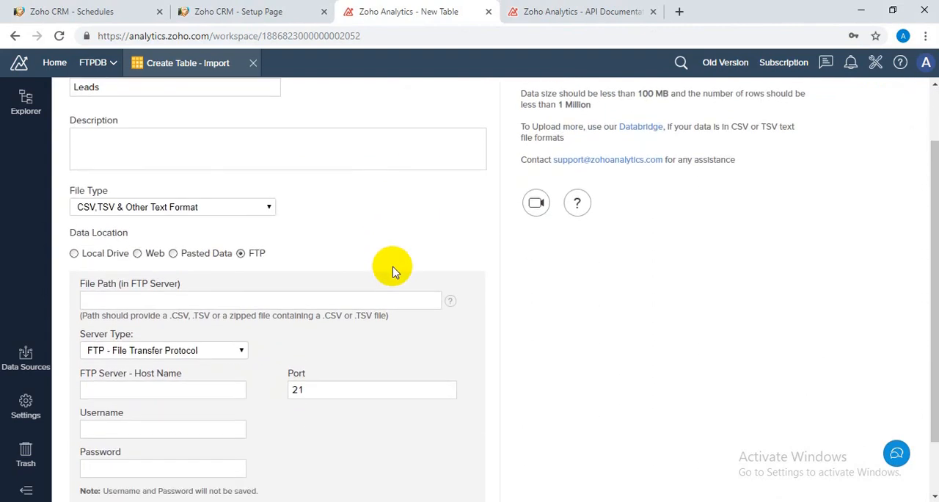
- Fill the FTP file path as public_ftp/incoming/Gmail/Leads.csv
{"action": "left_click", "coordinate": [258, 299]}
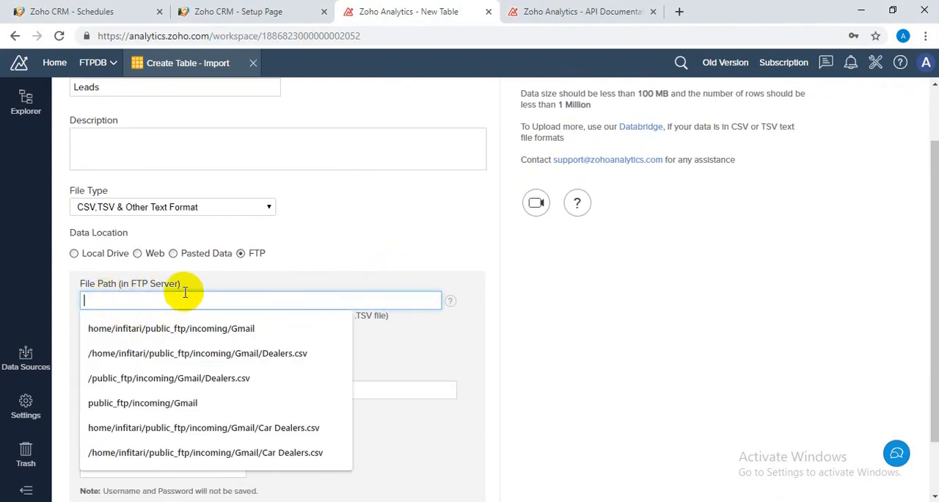
{"action": "mouse_move", "coordinate": [217, 282]}
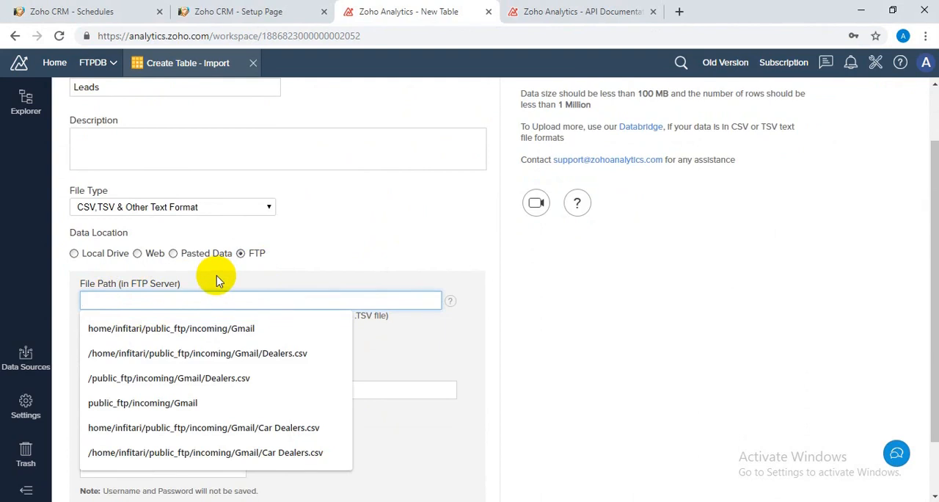
{"action": "left_click", "coordinate": [142, 402]}
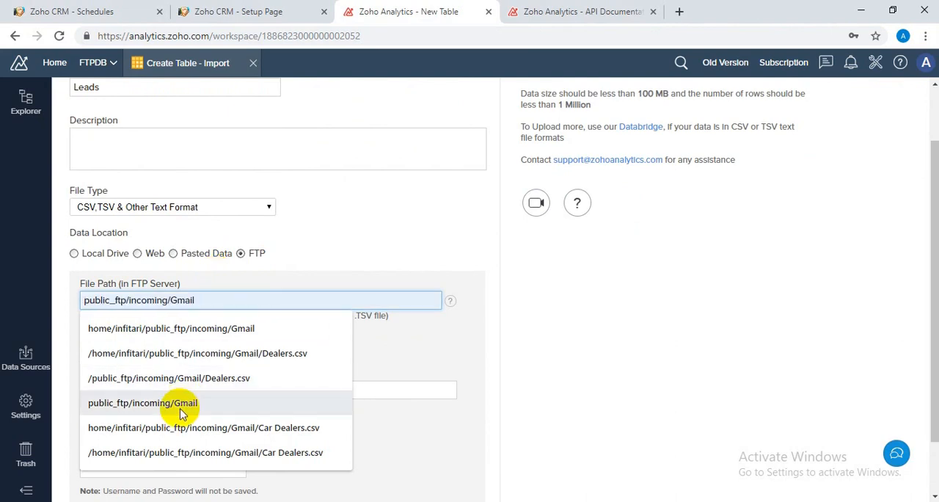
{"action": "left_click", "coordinate": [142, 402]}
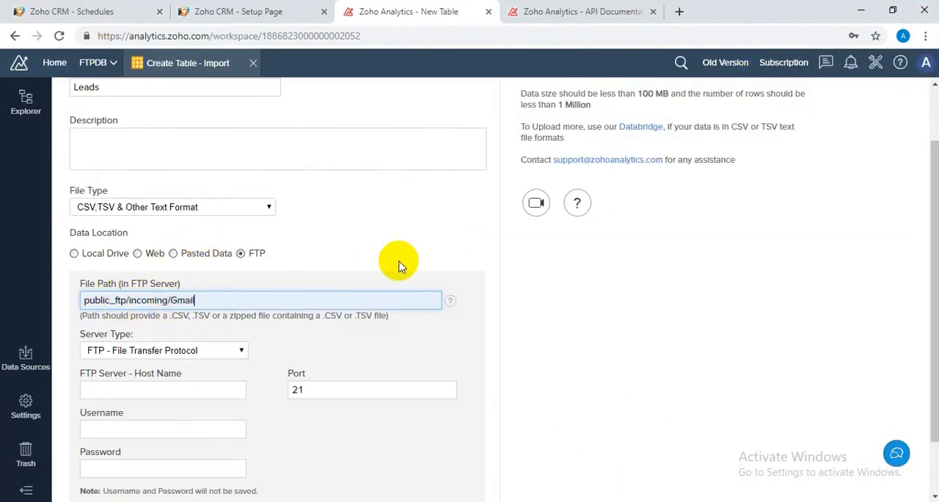
{"action": "type", "text": "/"}
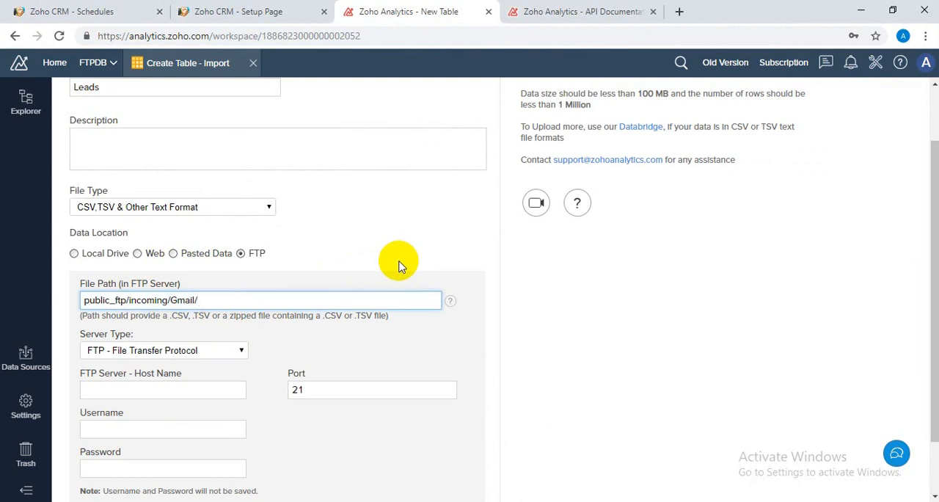
{"action": "type", "text": "Leads."}
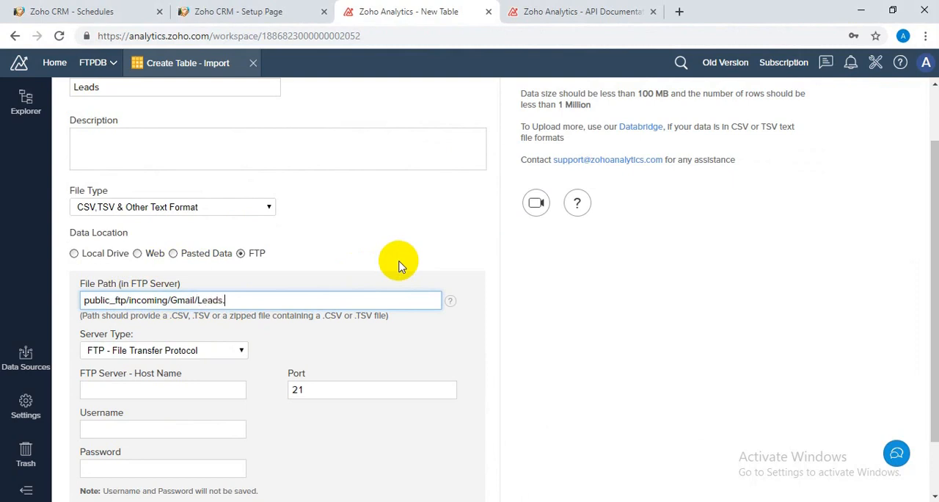
{"action": "type", "text": "csv"}
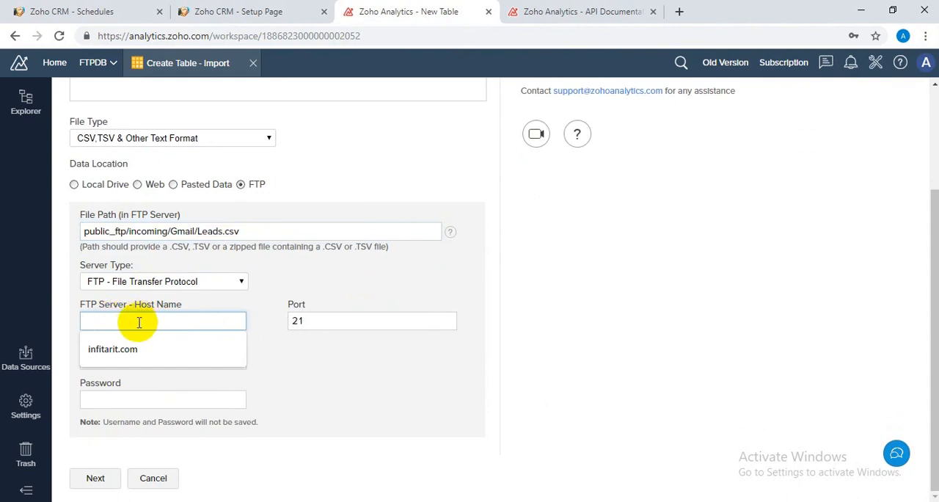
- Enter FTP host infinitarit.com with the saved login credentials and continue to the next step
{"action": "left_click", "coordinate": [112, 349]}
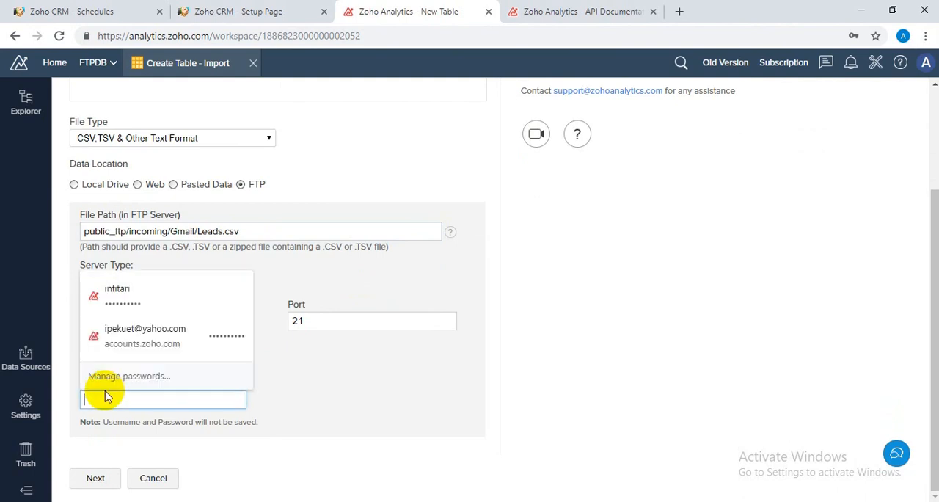
{"action": "left_click", "coordinate": [118, 294]}
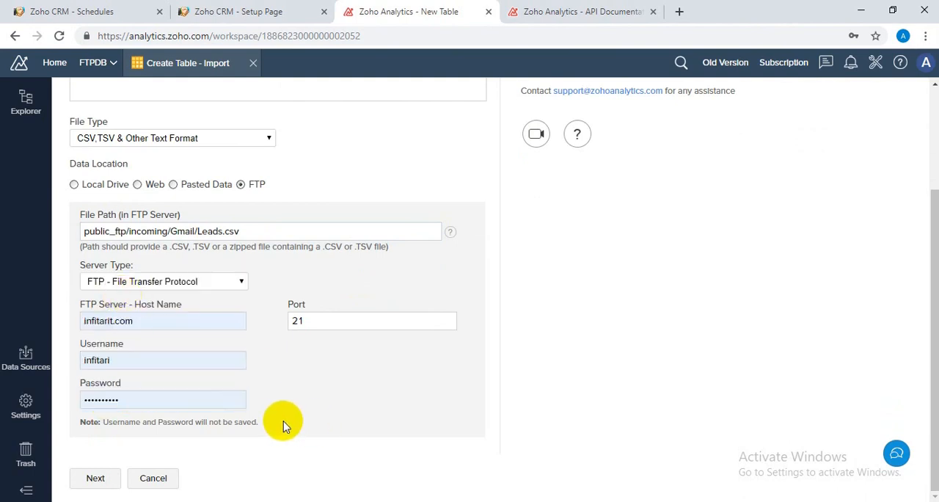
{"action": "mouse_move", "coordinate": [309, 374]}
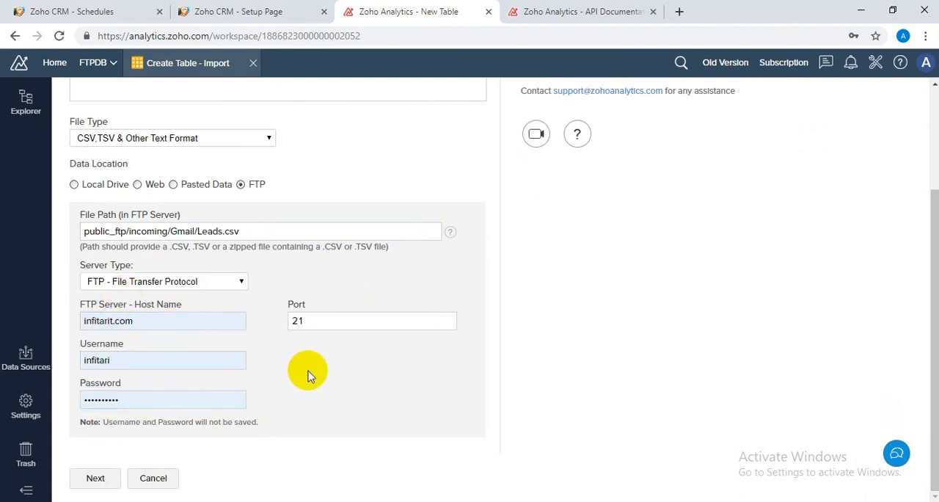
{"action": "mouse_move", "coordinate": [266, 296]}
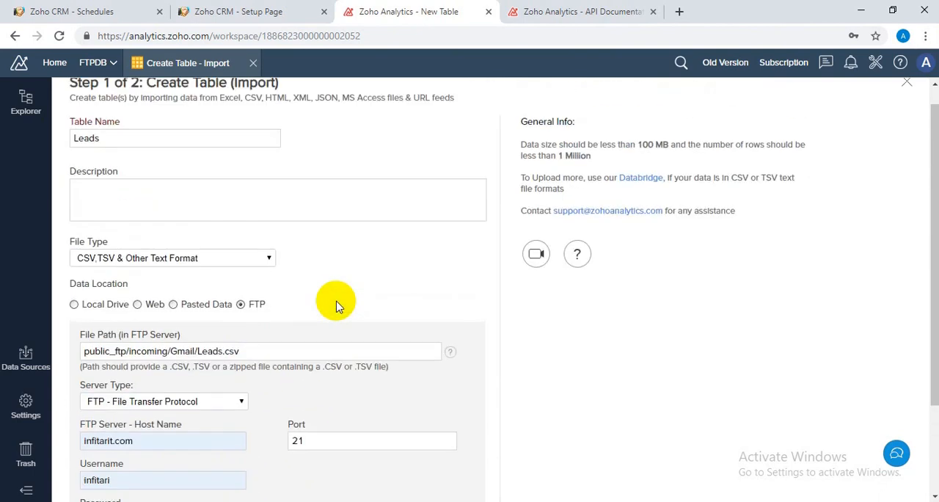
{"action": "scroll", "scroll_direction": "down", "scroll_amount": 3}
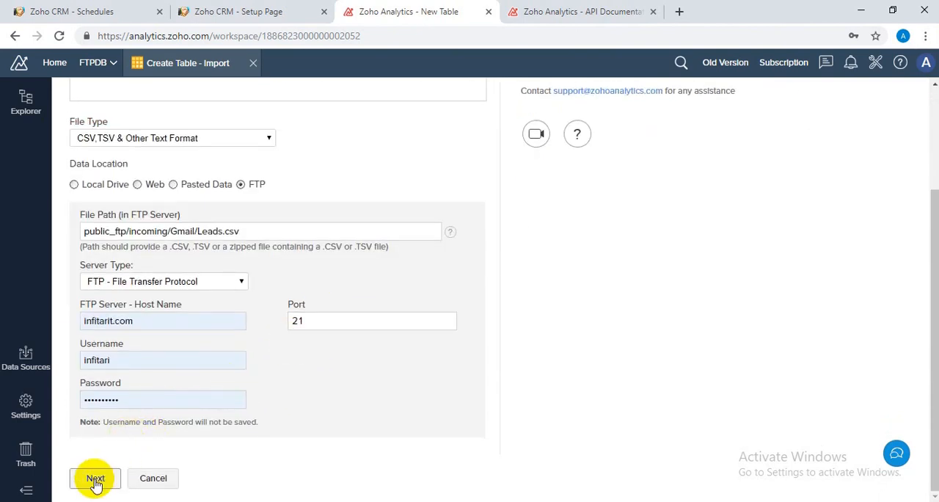
{"action": "left_click", "coordinate": [94, 478]}
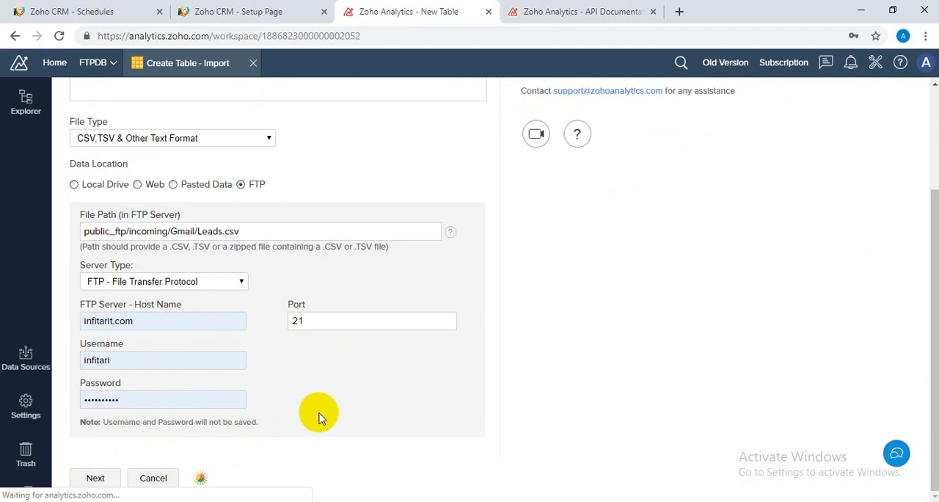
- Create the Leads table in FTPDB, importing its 4 columns and 7 rows
{"action": "left_click", "coordinate": [96, 479]}
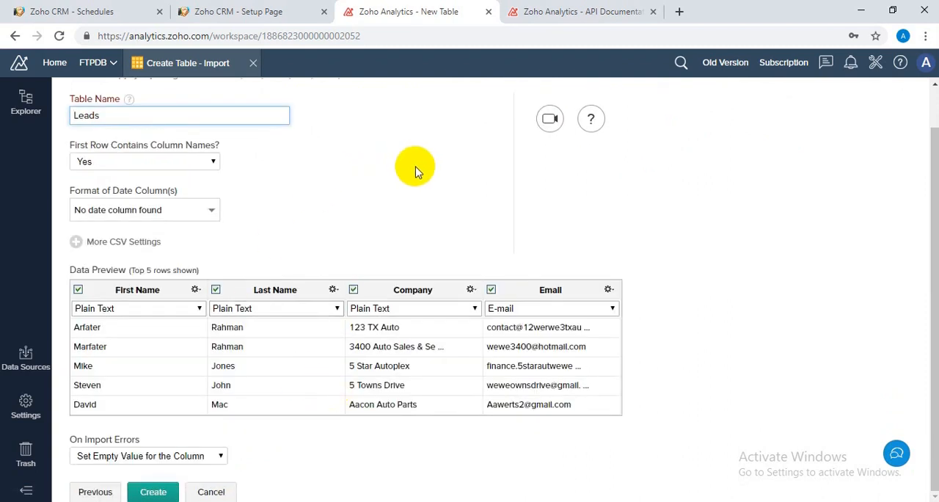
{"action": "mouse_move", "coordinate": [384, 199]}
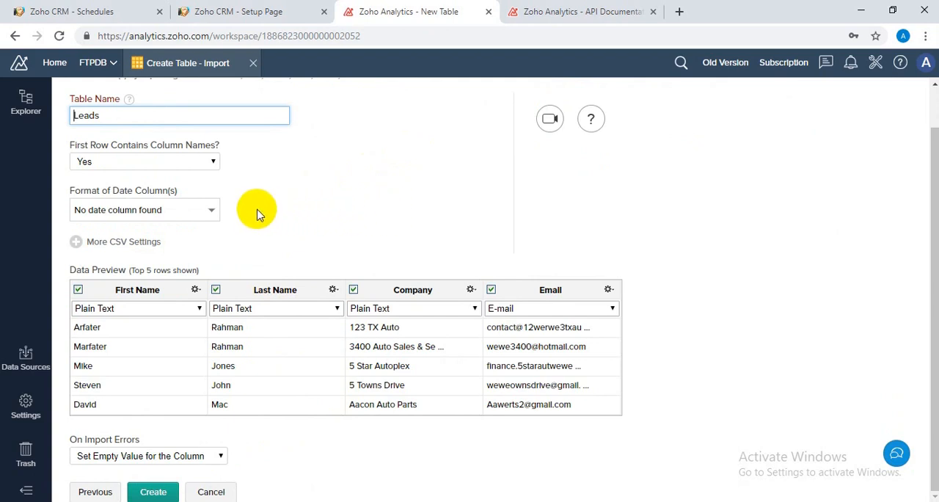
{"action": "mouse_move", "coordinate": [440, 330]}
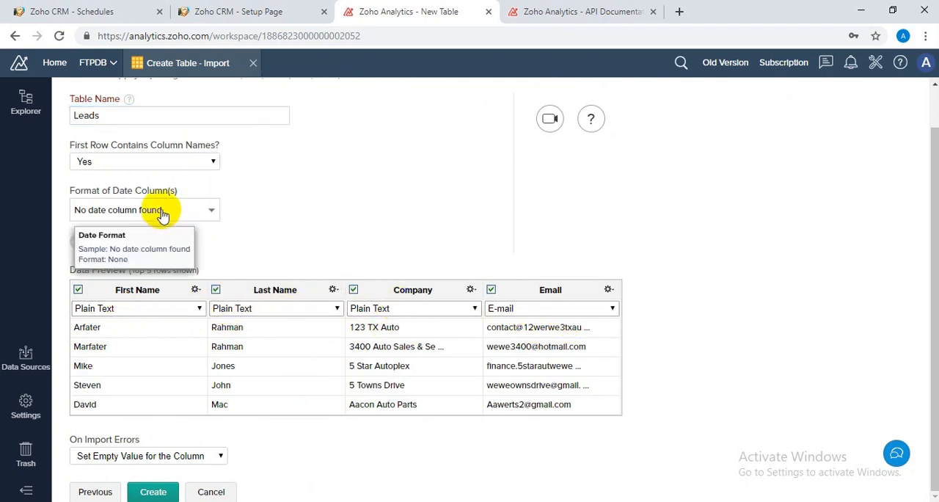
{"action": "mouse_move", "coordinate": [114, 151]}
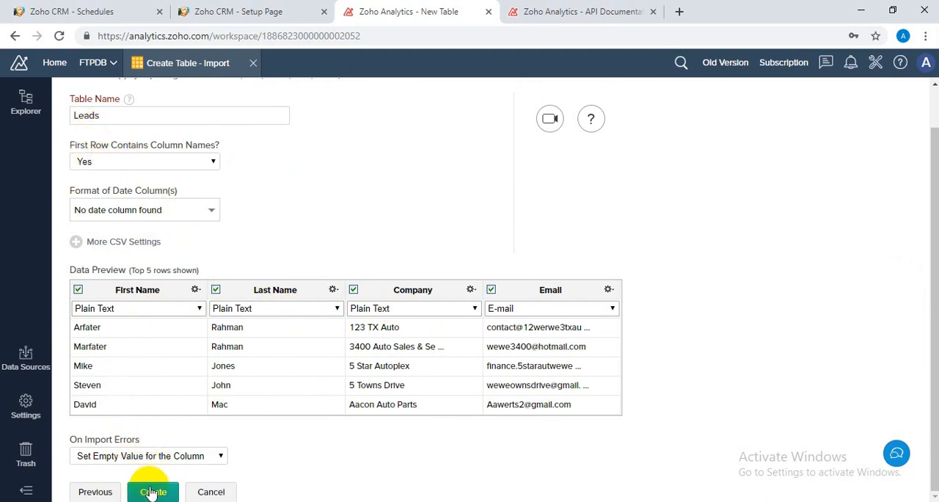
{"action": "left_click", "coordinate": [153, 491]}
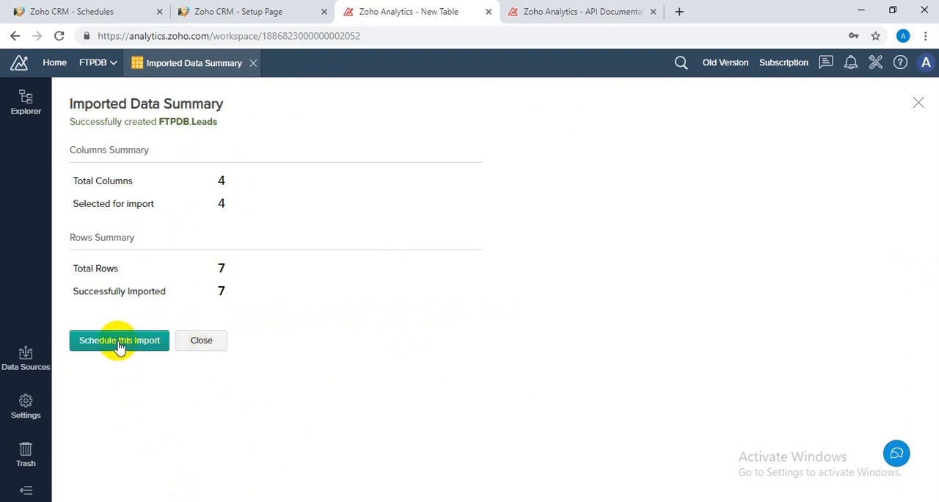
{"action": "mouse_move", "coordinate": [355, 330]}
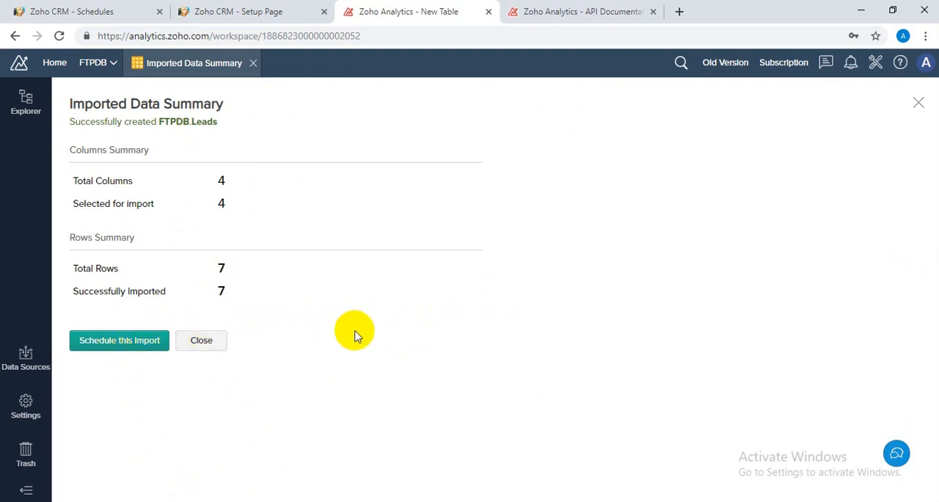
- Schedule the Leads import to repeat every 'N' hours
{"action": "left_click", "coordinate": [119, 341]}
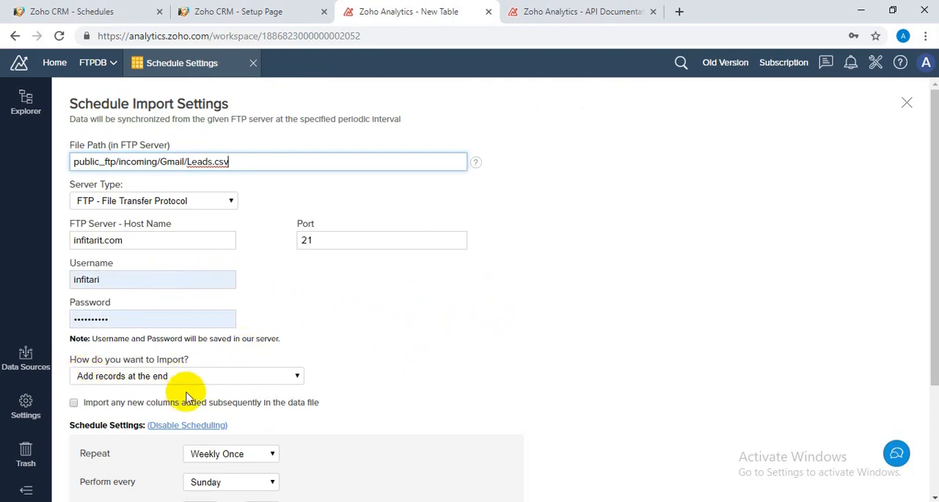
{"action": "left_click", "coordinate": [230, 315]}
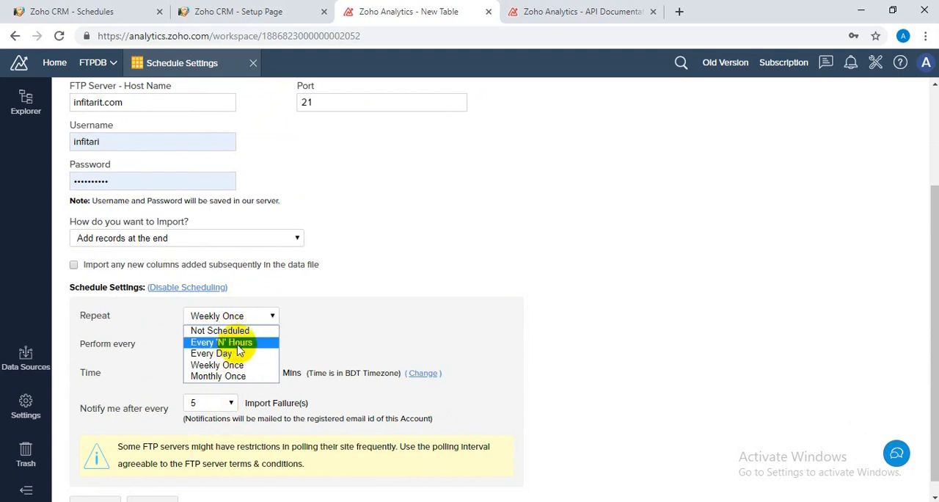
{"action": "left_click", "coordinate": [221, 342]}
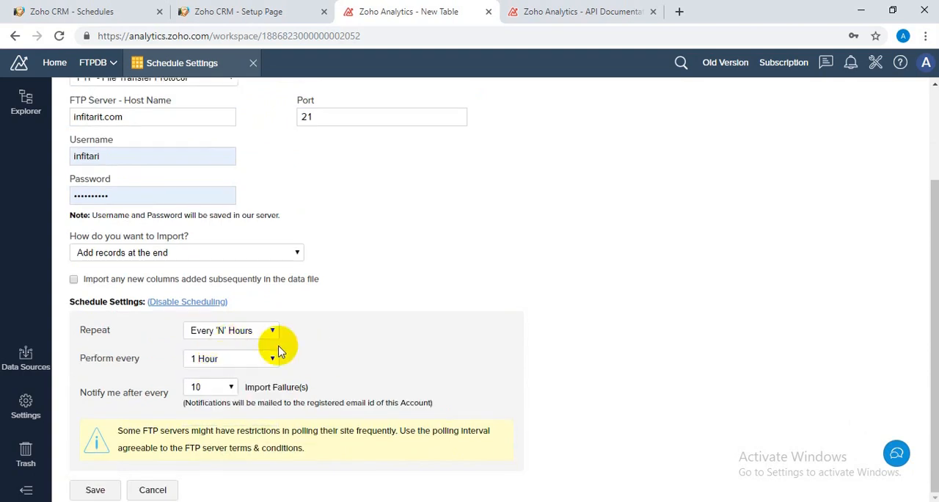
- Set imports to delete existing records and add, include new columns, and save the schedule
{"action": "left_click", "coordinate": [185, 252]}
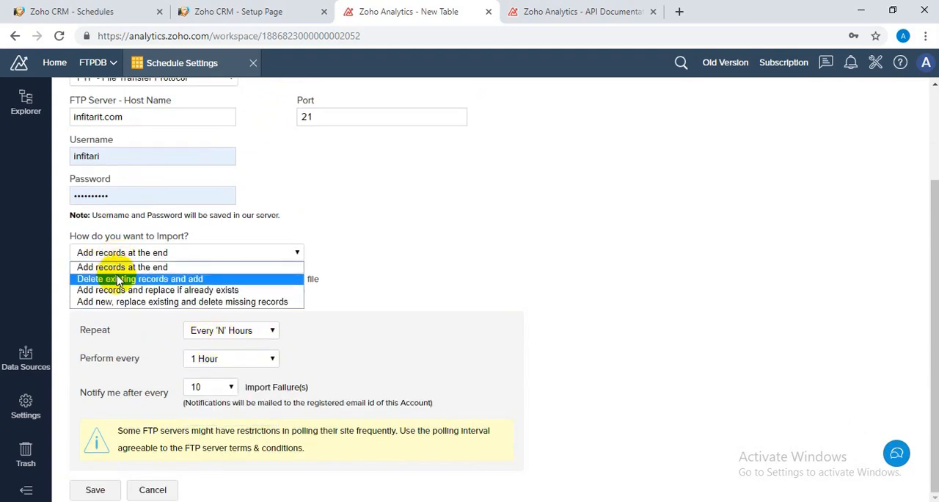
{"action": "left_click", "coordinate": [139, 279]}
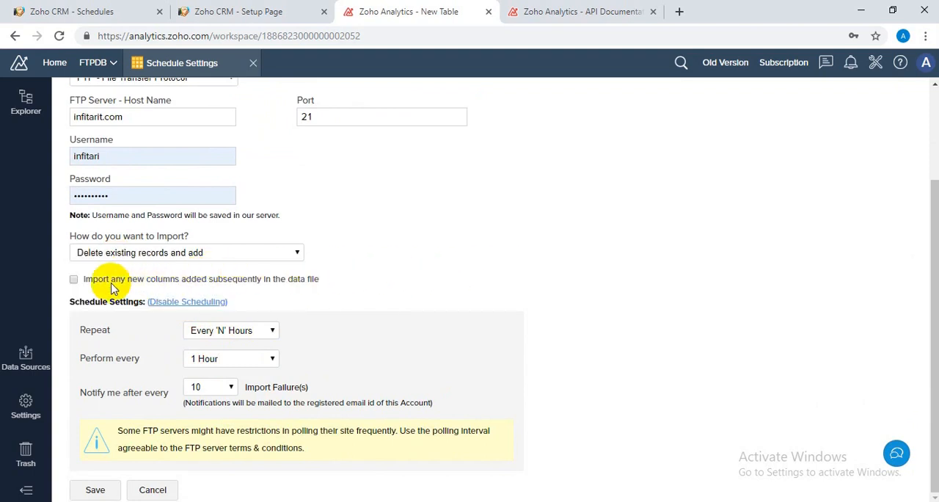
{"action": "left_click", "coordinate": [73, 279]}
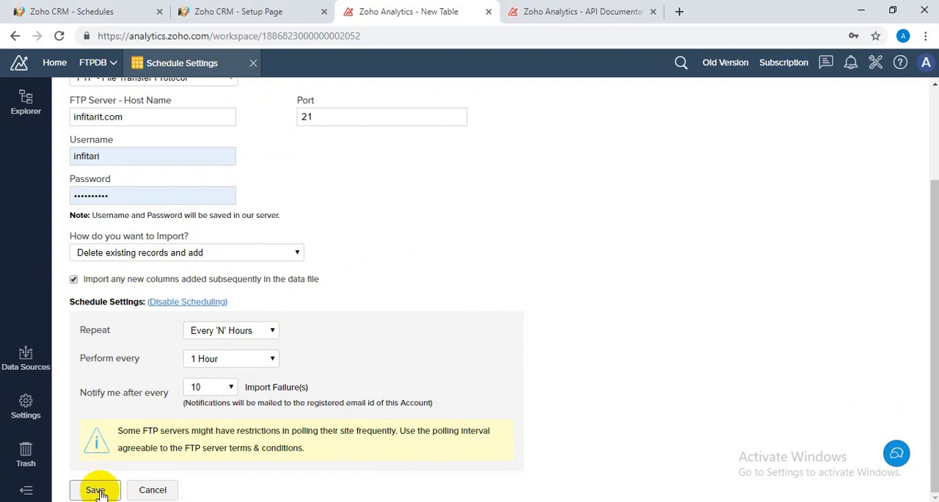
{"action": "left_click", "coordinate": [93, 490]}
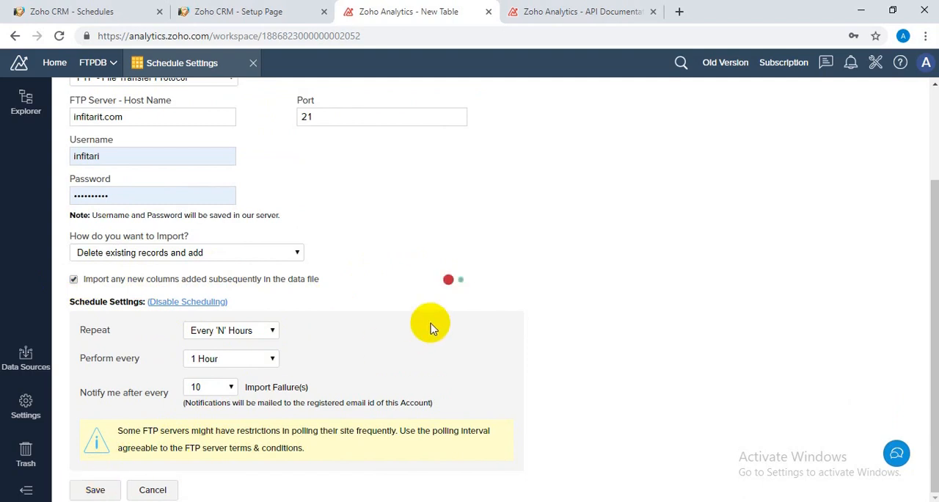
{"action": "left_click", "coordinate": [94, 490]}
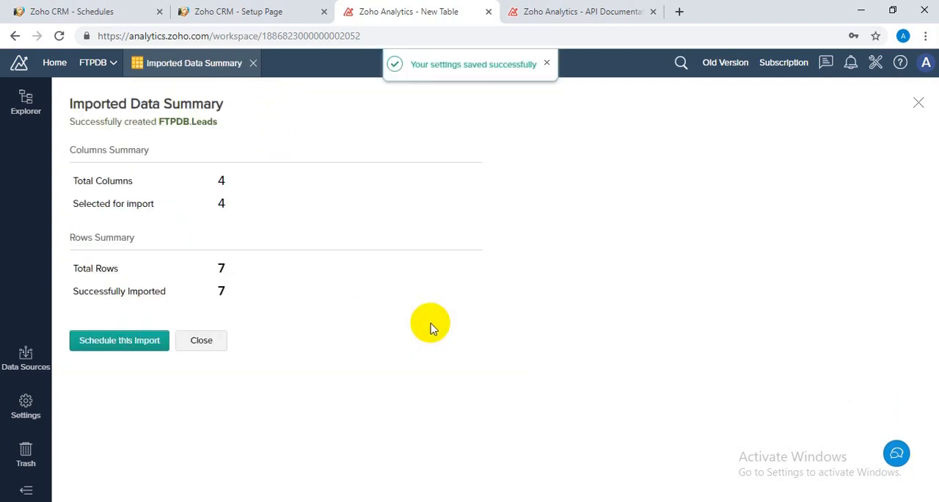
{"action": "left_click", "coordinate": [201, 341]}
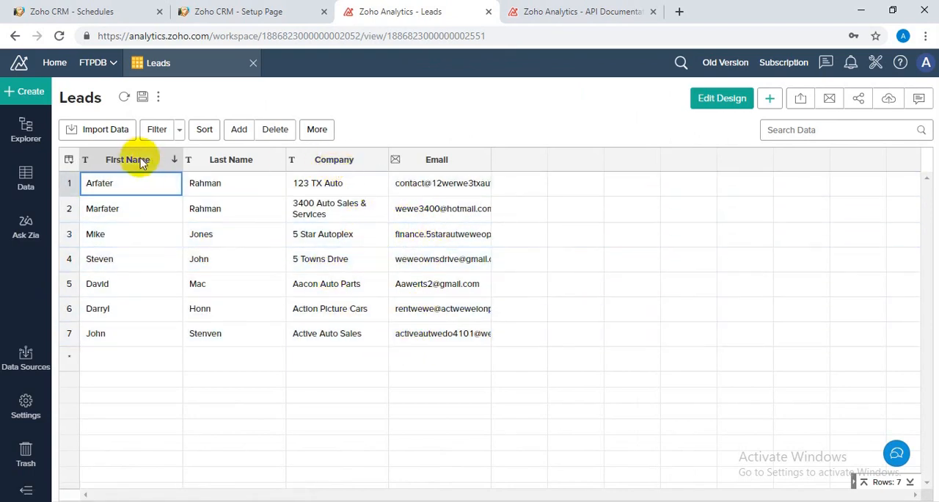
{"action": "left_click", "coordinate": [106, 129]}
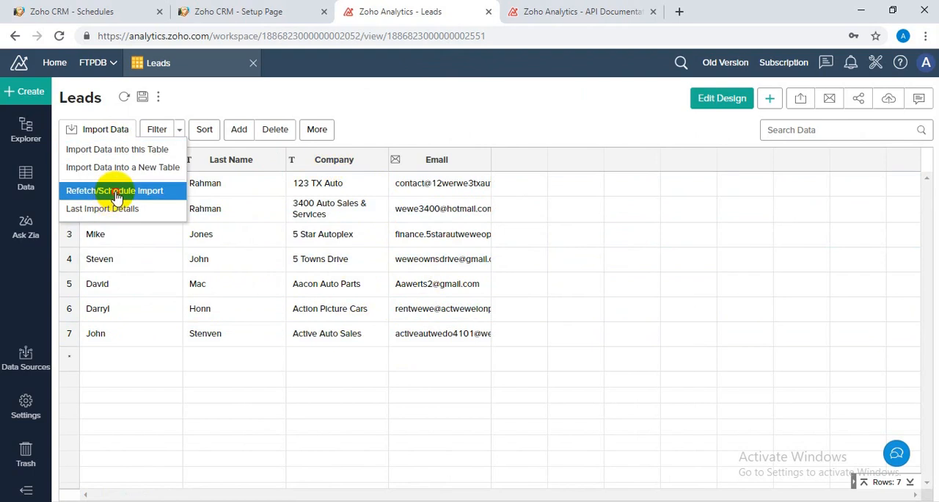
{"action": "left_click", "coordinate": [114, 191]}
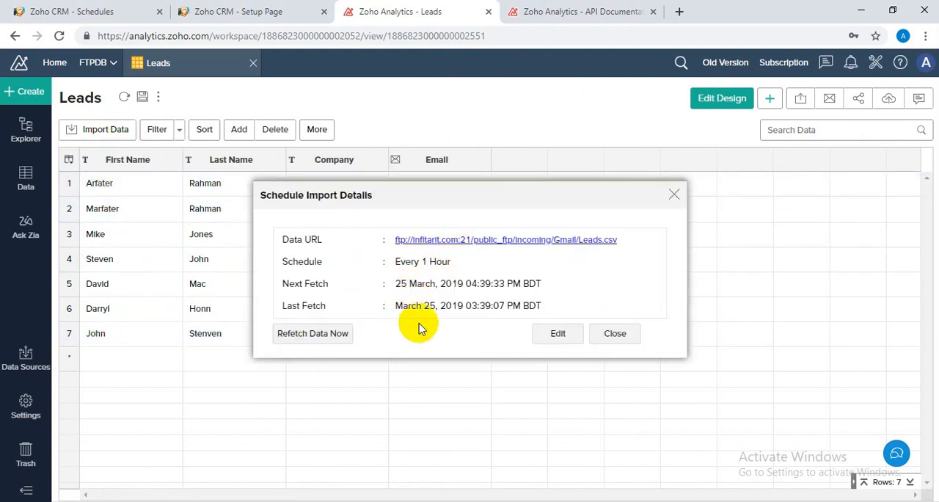
{"action": "left_click", "coordinate": [313, 333]}
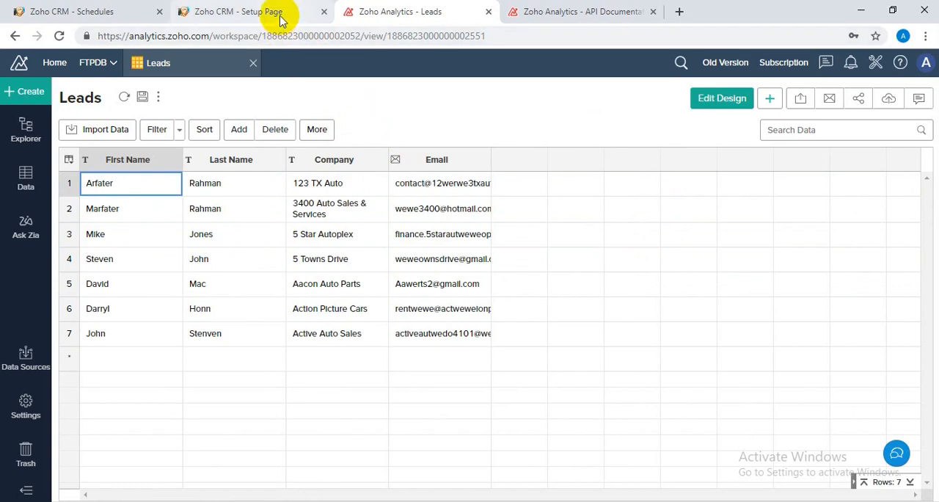
- Switch to the Zoho CRM Setup tab listing API names for the Leads module
{"action": "left_click", "coordinate": [238, 12]}
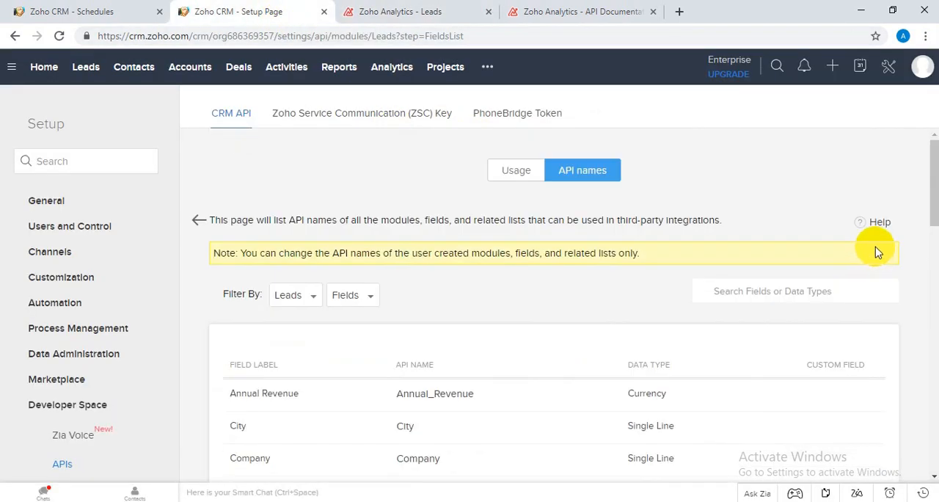
{"action": "mouse_move", "coordinate": [511, 217]}
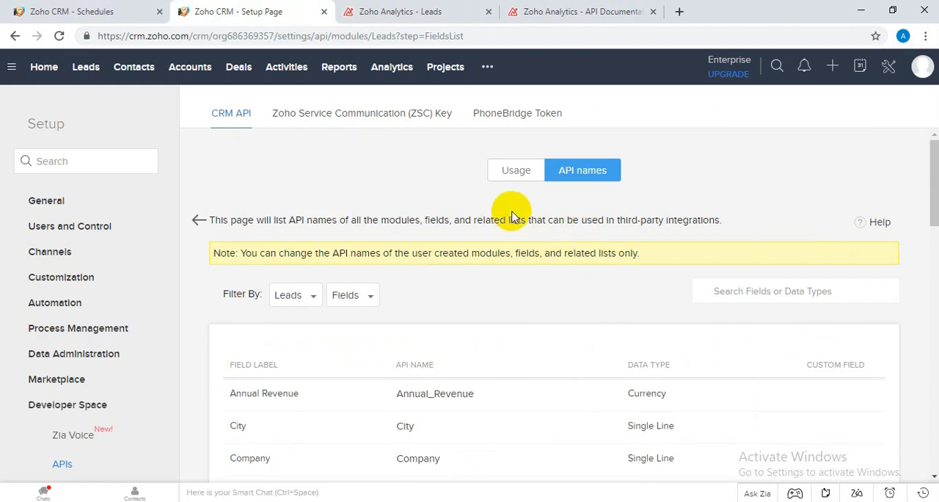
{"action": "mouse_move", "coordinate": [389, 232]}
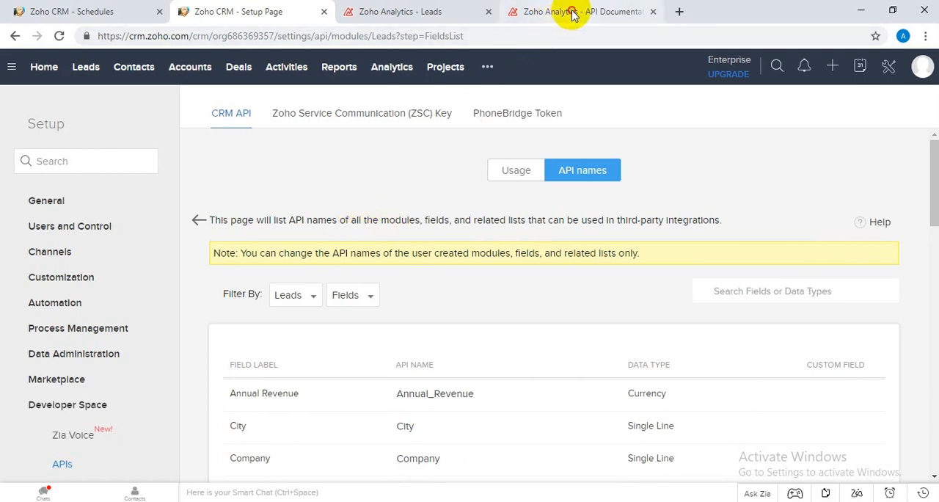
- Show the Export Data API docs and highlight WorkspaceName and TableName in the request URL
{"action": "left_click", "coordinate": [399, 11]}
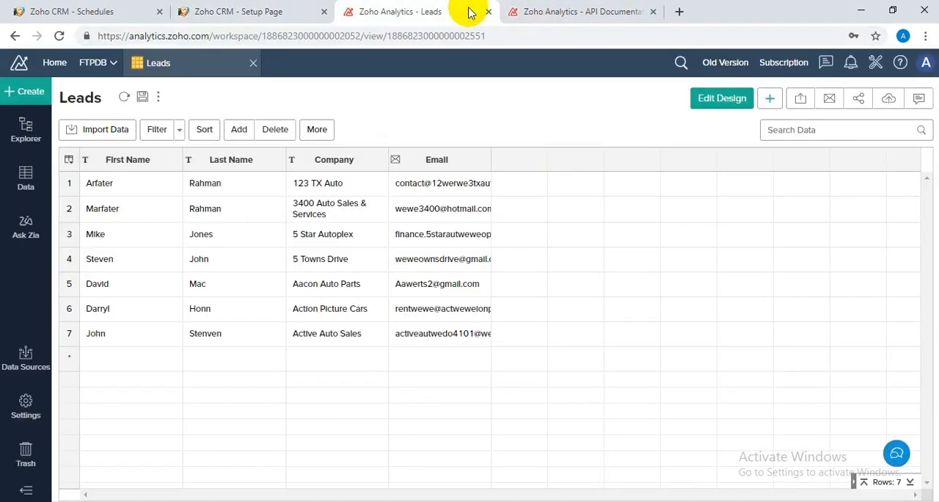
{"action": "left_click", "coordinate": [580, 12]}
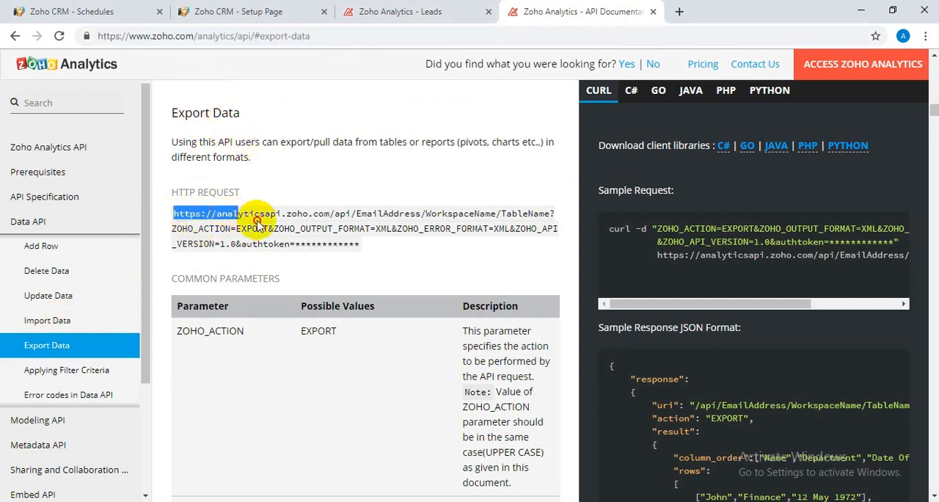
{"action": "left_click_drag", "start_coordinate": [256, 222], "coordinate": [363, 243]}
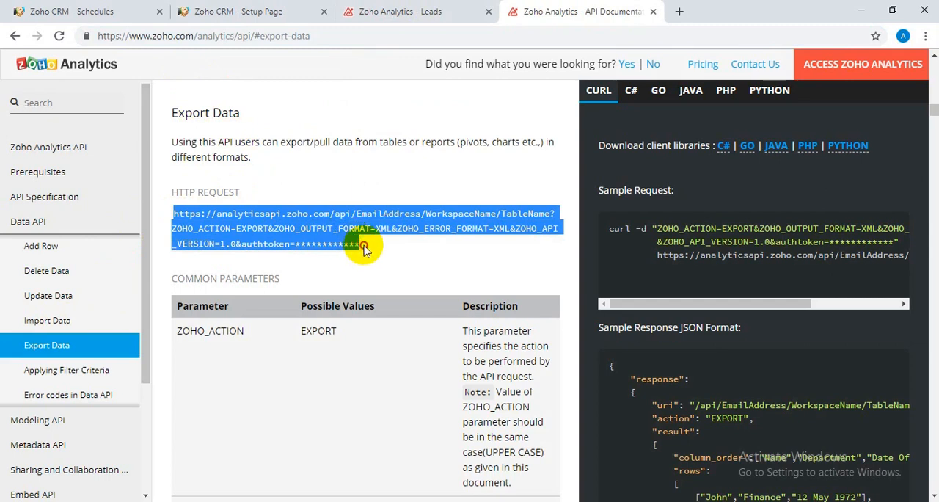
{"action": "left_click", "coordinate": [359, 244]}
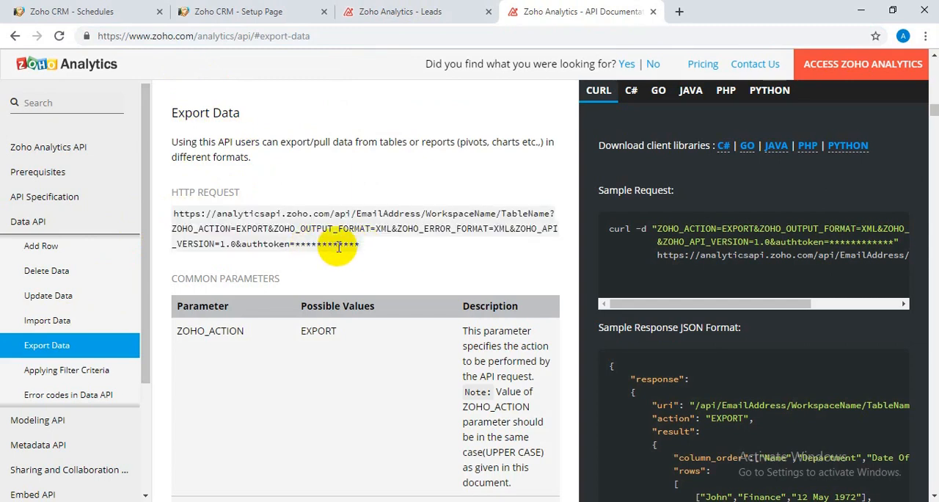
{"action": "mouse_move", "coordinate": [496, 223]}
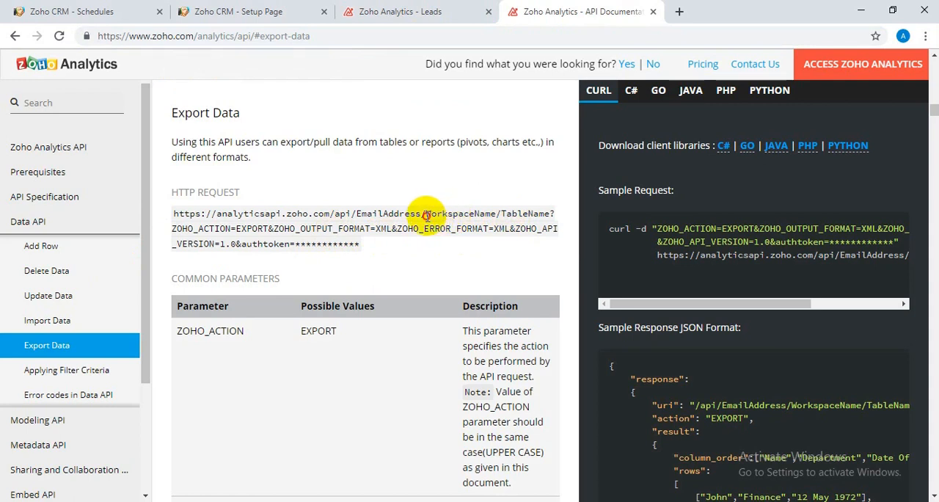
{"action": "double_click", "coordinate": [460, 213]}
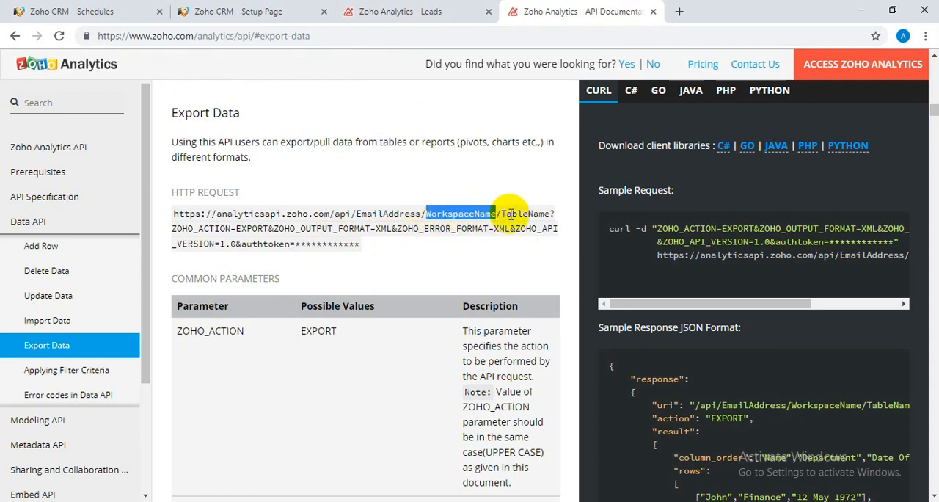
{"action": "double_click", "coordinate": [521, 214]}
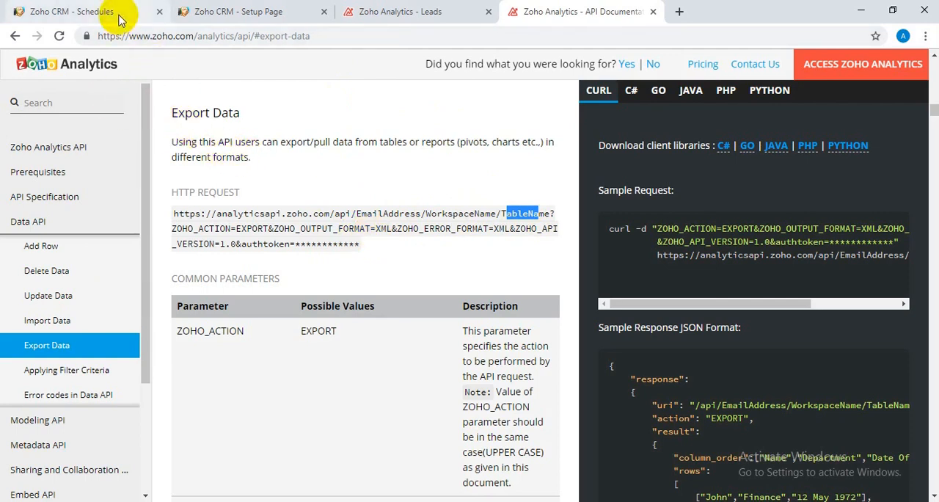
- Begin a new CRM schedule named Test and reach the function-to-execute choices
{"action": "left_click", "coordinate": [70, 12]}
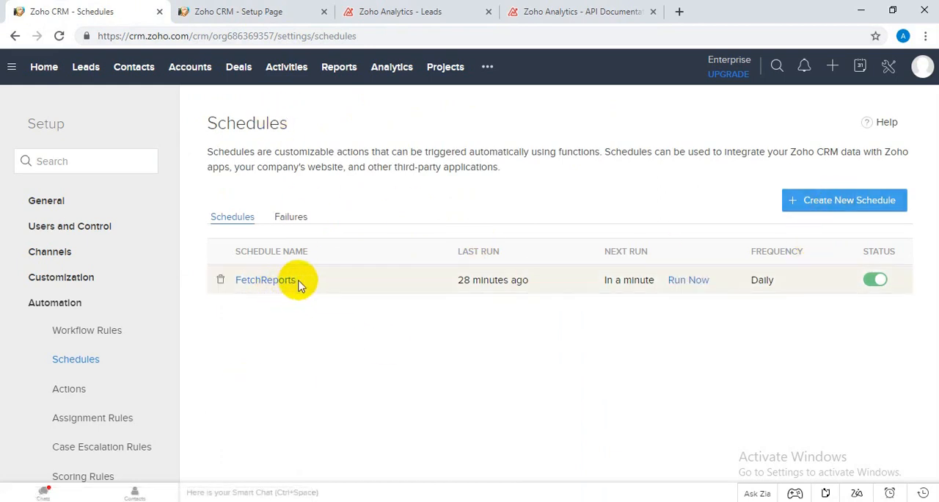
{"action": "mouse_move", "coordinate": [264, 279]}
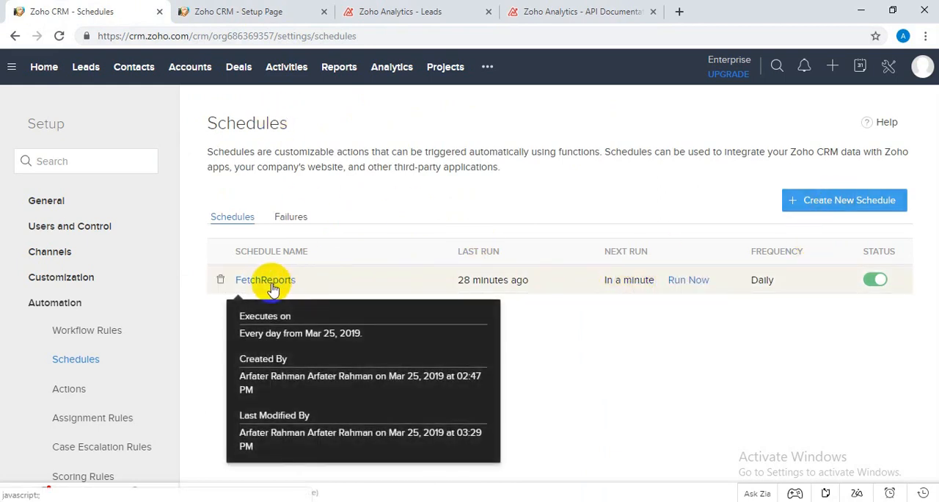
{"action": "mouse_move", "coordinate": [688, 292]}
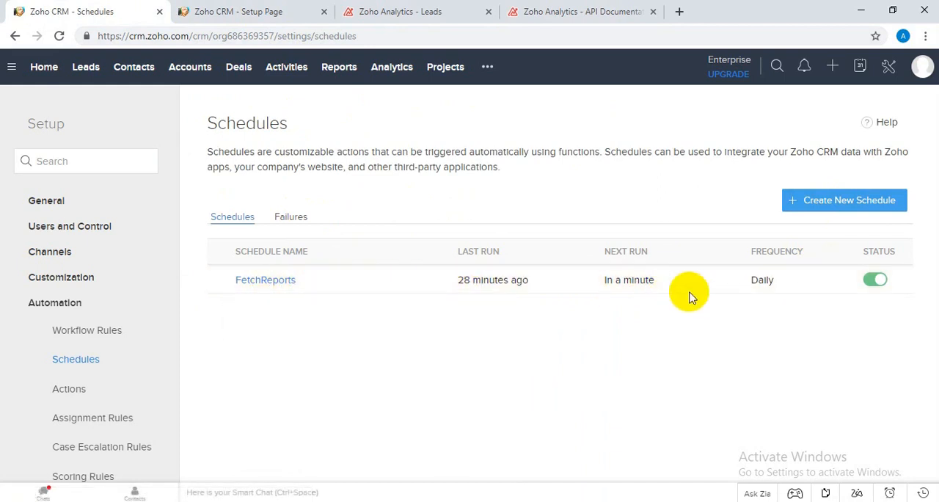
{"action": "left_click", "coordinate": [843, 200]}
{"action": "type", "text": "r"}
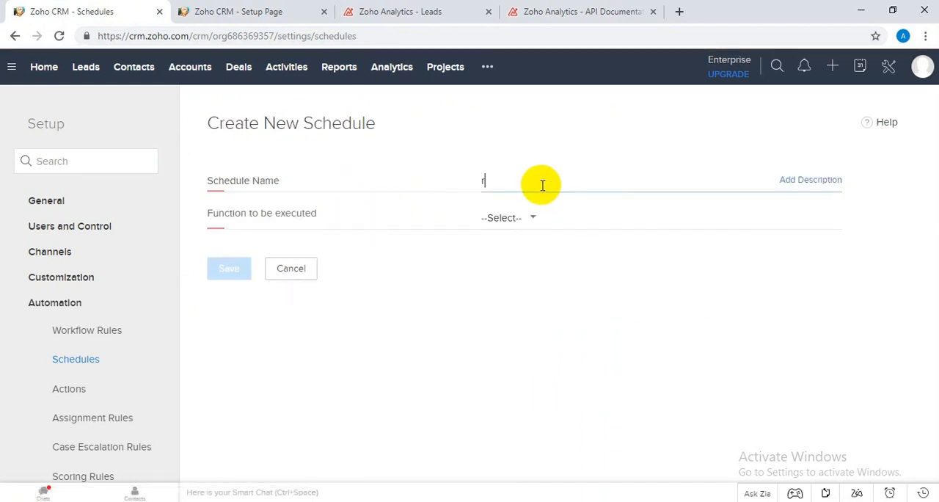
{"action": "type", "text": "Tes"}
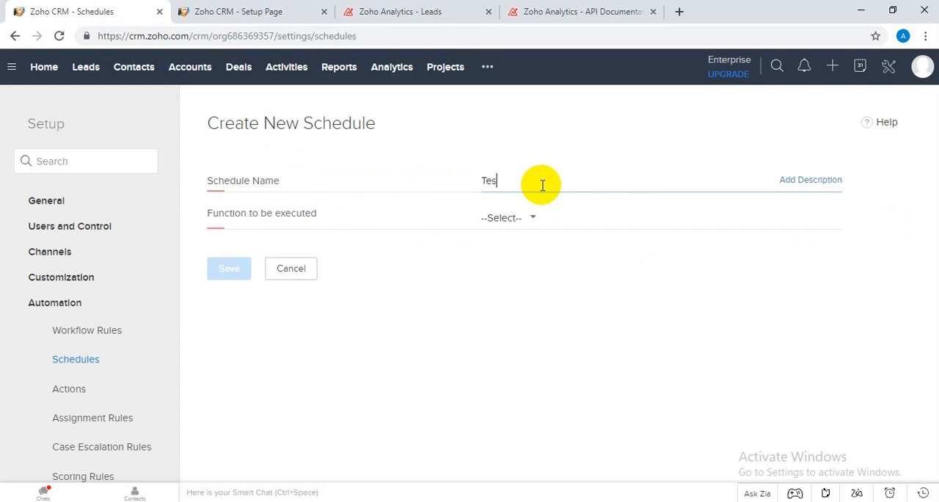
{"action": "left_click", "coordinate": [508, 218]}
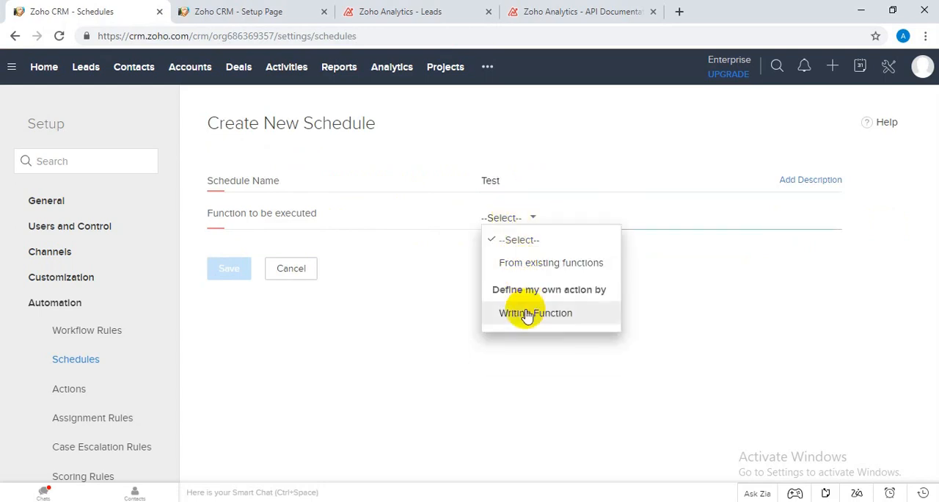
{"action": "left_click", "coordinate": [535, 312]}
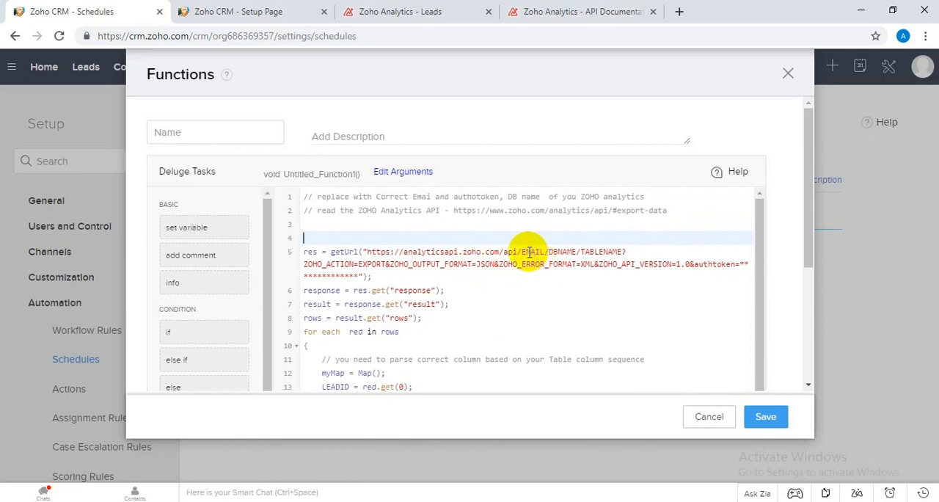
{"action": "double_click", "coordinate": [528, 251]}
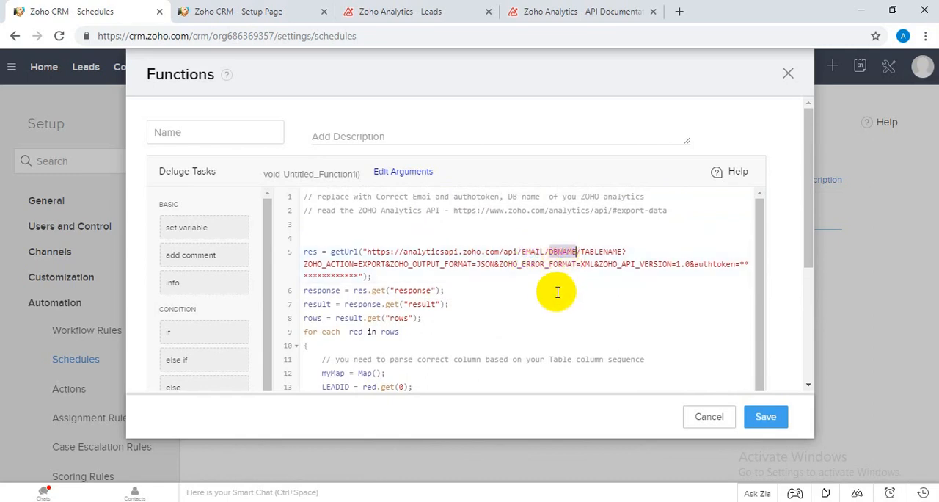
{"action": "left_click", "coordinate": [399, 12]}
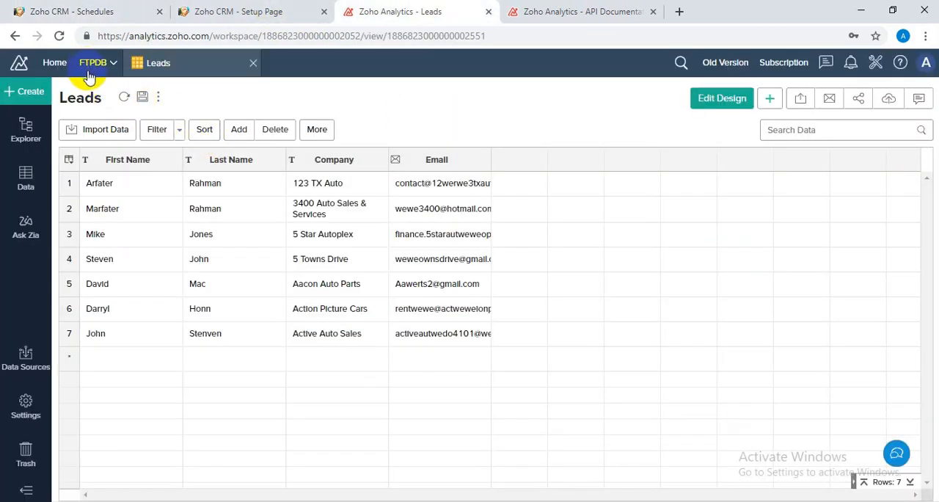
{"action": "left_click", "coordinate": [93, 62]}
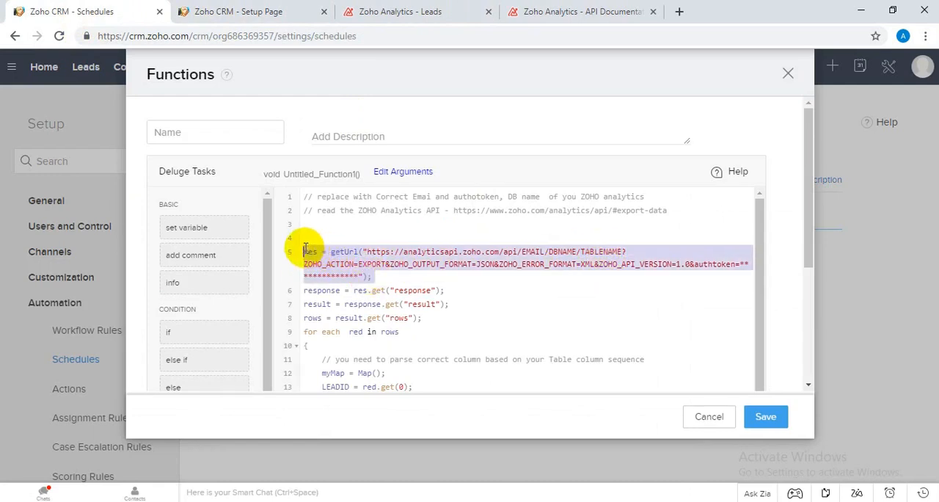
{"action": "scroll", "scroll_direction": "down", "scroll_amount": 3}
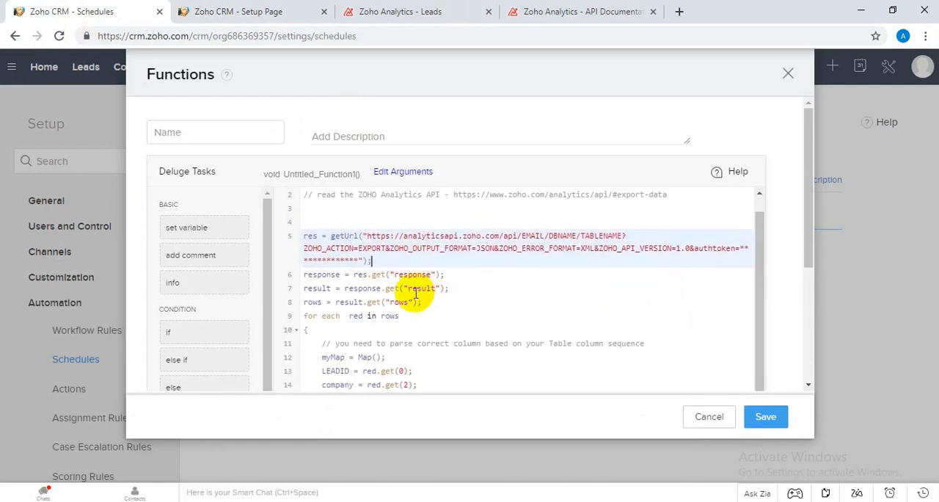
{"action": "scroll", "scroll_direction": "down", "scroll_amount": 3}
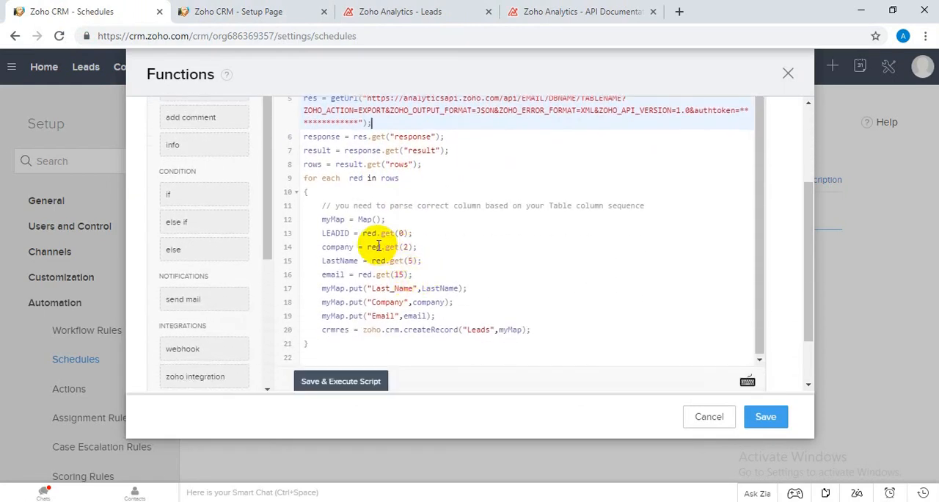
{"action": "left_click_drag", "start_coordinate": [322, 232], "coordinate": [447, 303]}
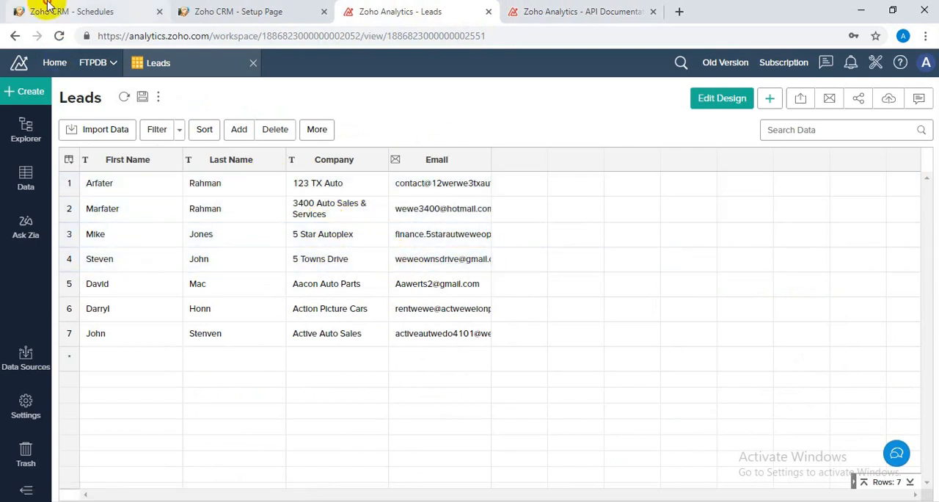
{"action": "left_click", "coordinate": [81, 11]}
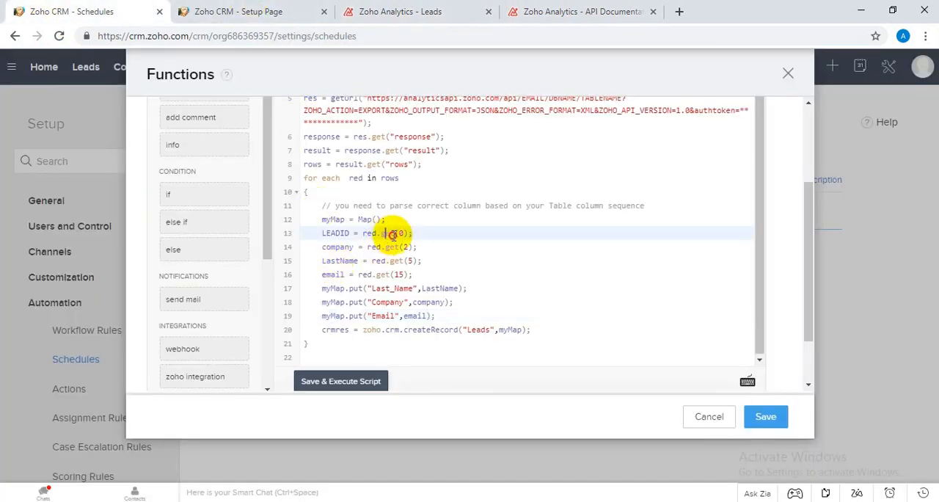
{"action": "left_click_drag", "start_coordinate": [384, 233], "coordinate": [453, 303]}
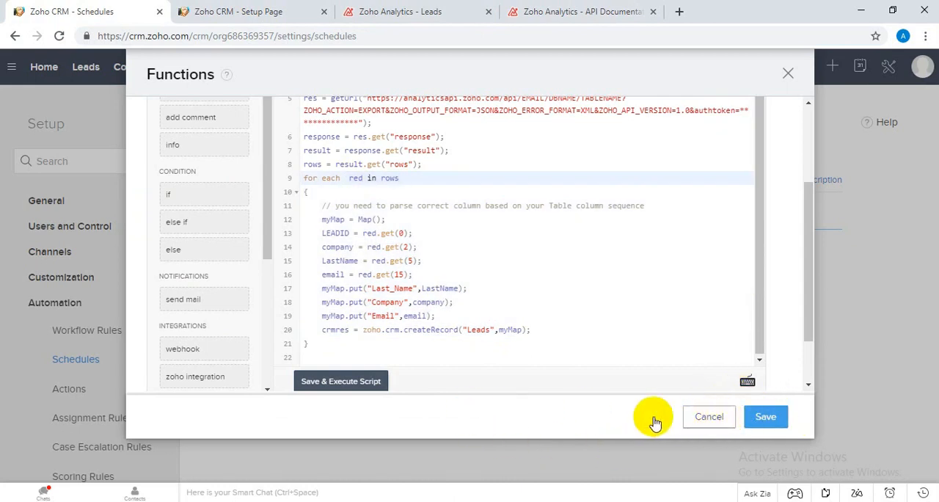
- Cancel the unfinished Test schedule and review the existing daily FetchReports schedule
{"action": "left_click", "coordinate": [707, 417]}
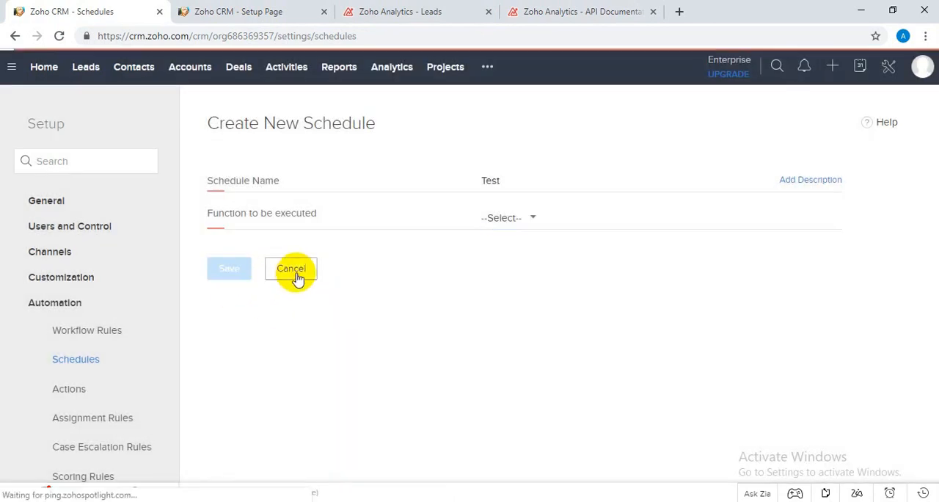
{"action": "left_click", "coordinate": [291, 268]}
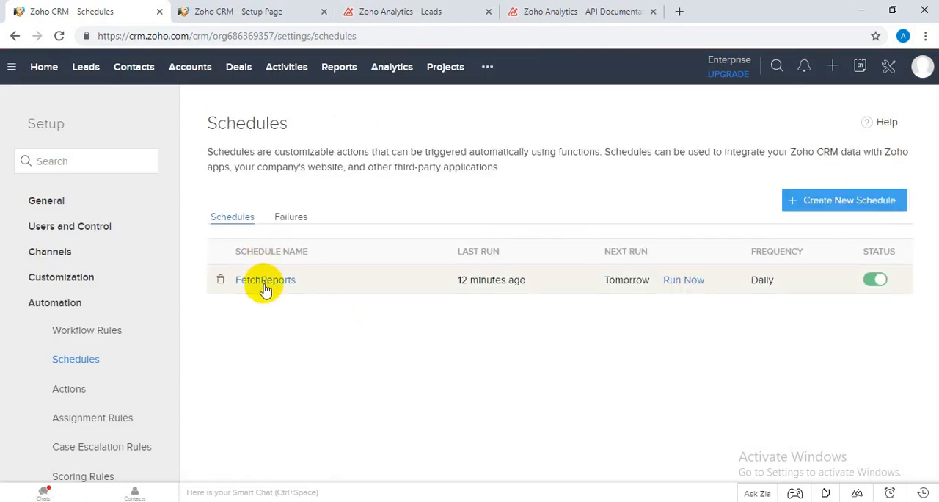
{"action": "left_click", "coordinate": [264, 279]}
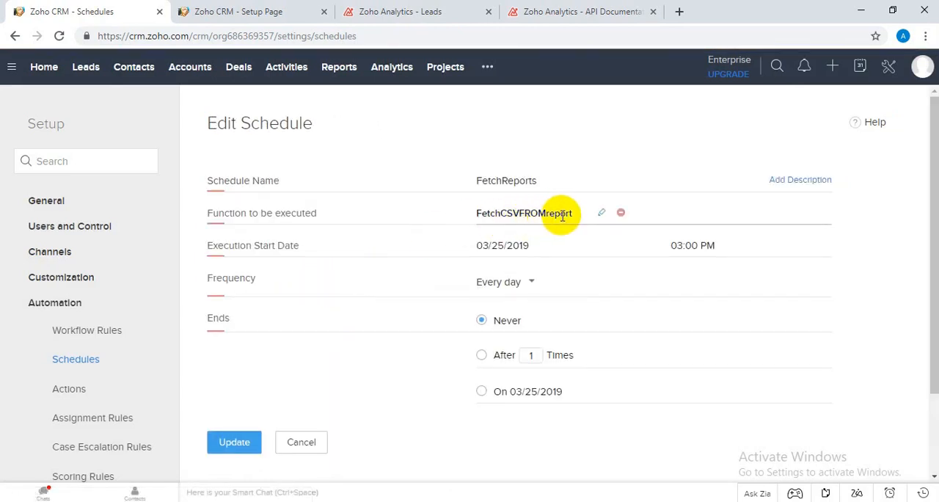
{"action": "mouse_move", "coordinate": [517, 396]}
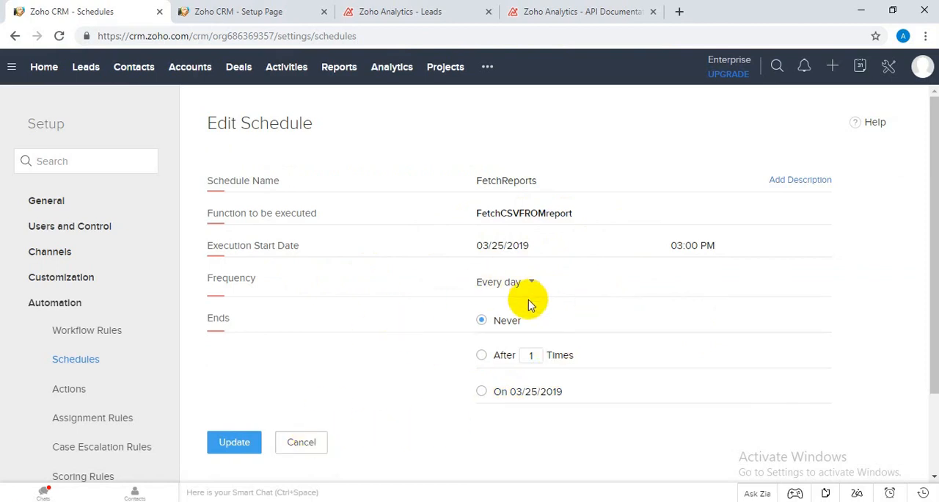
{"action": "mouse_move", "coordinate": [454, 255]}
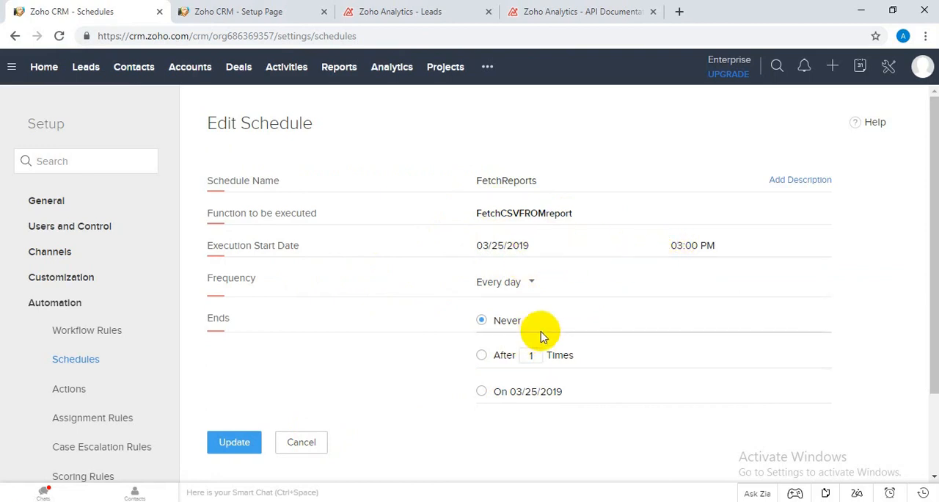
{"action": "mouse_move", "coordinate": [646, 245]}
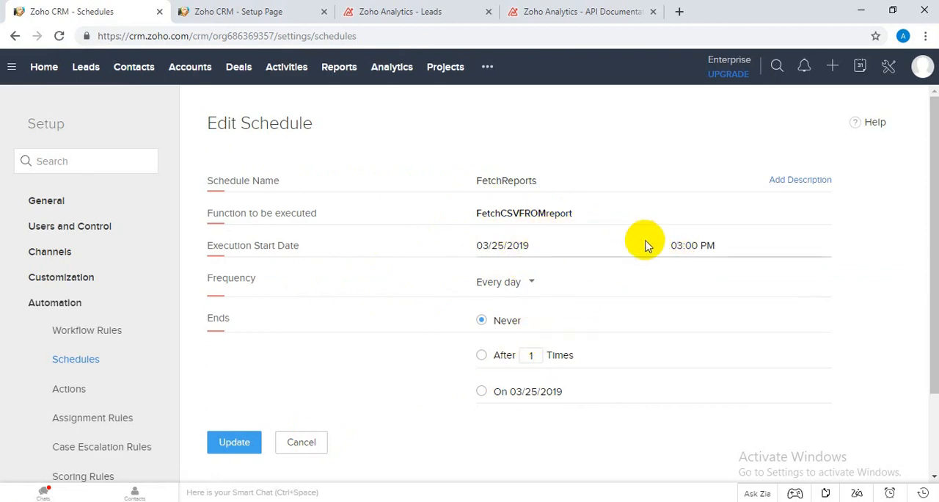
{"action": "mouse_move", "coordinate": [639, 258]}
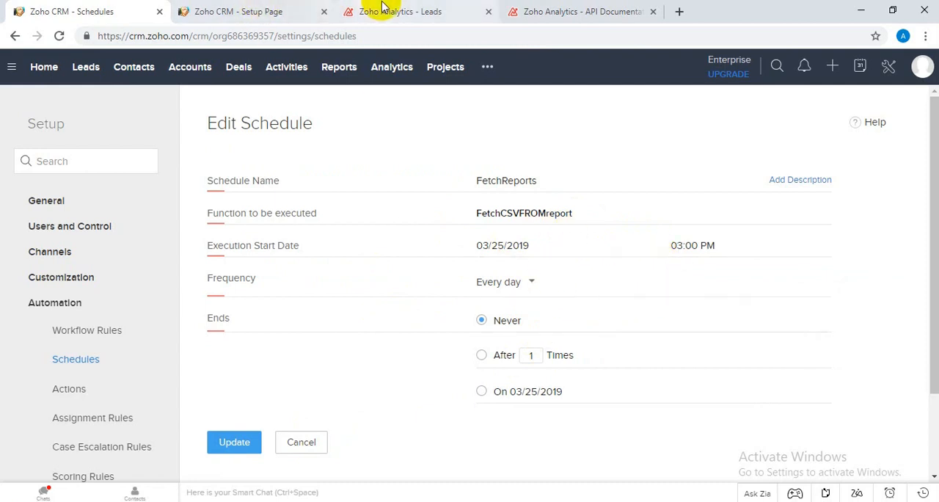
{"action": "mouse_move", "coordinate": [605, 276]}
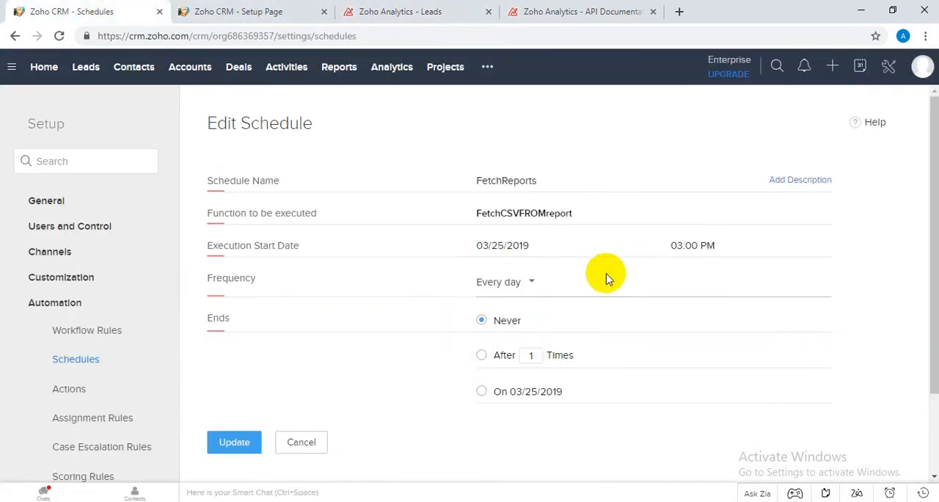
{"action": "mouse_move", "coordinate": [487, 282]}
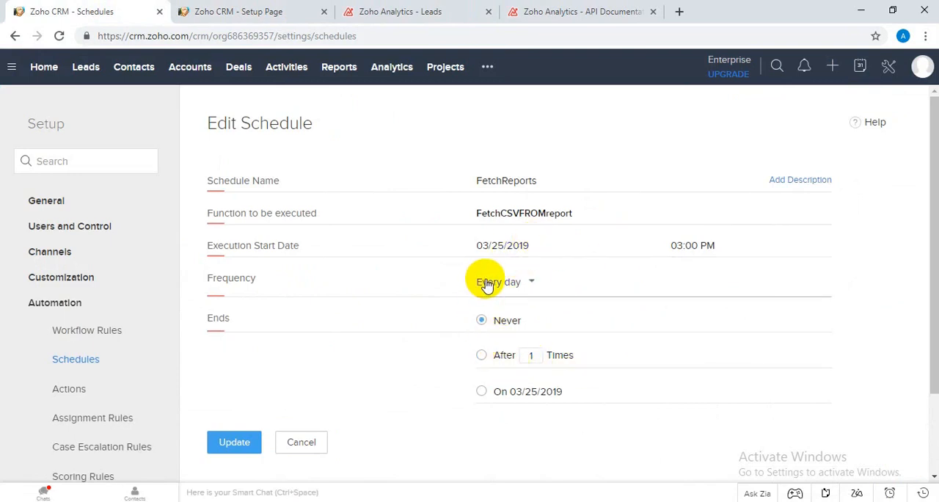
{"action": "mouse_move", "coordinate": [85, 67]}
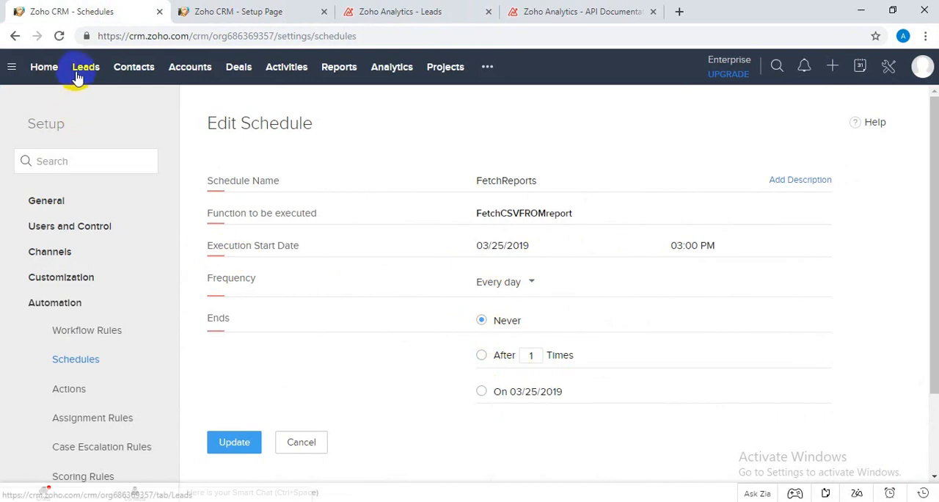
{"action": "mouse_move", "coordinate": [314, 314]}
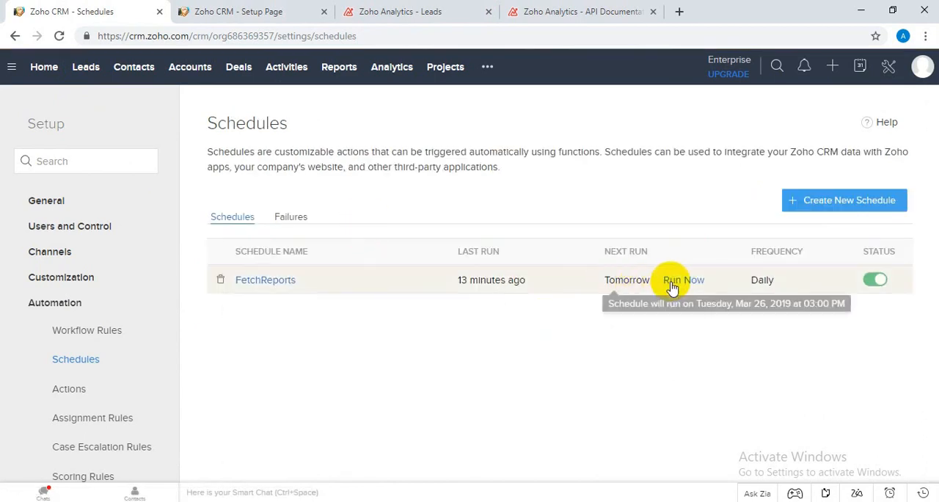
- Confirm the Leads list is empty, then trigger FetchReports with Run Now
{"action": "left_click", "coordinate": [683, 279]}
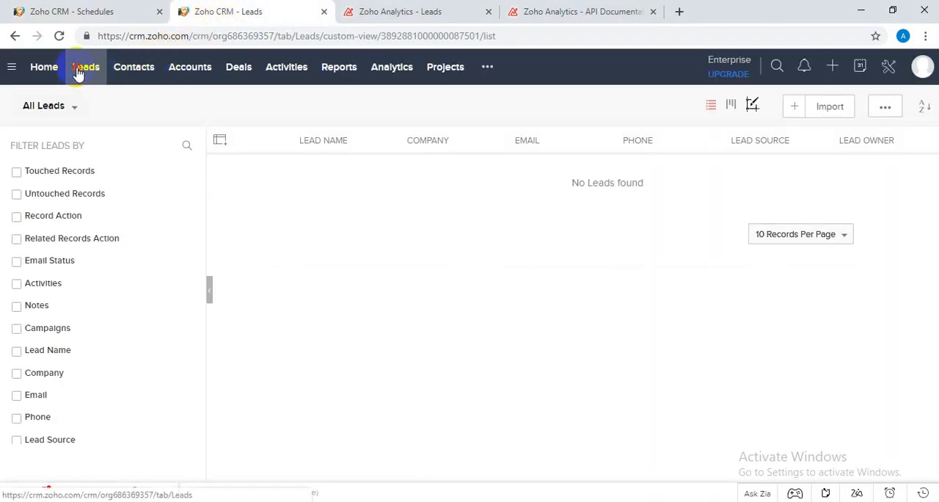
{"action": "left_click", "coordinate": [85, 68]}
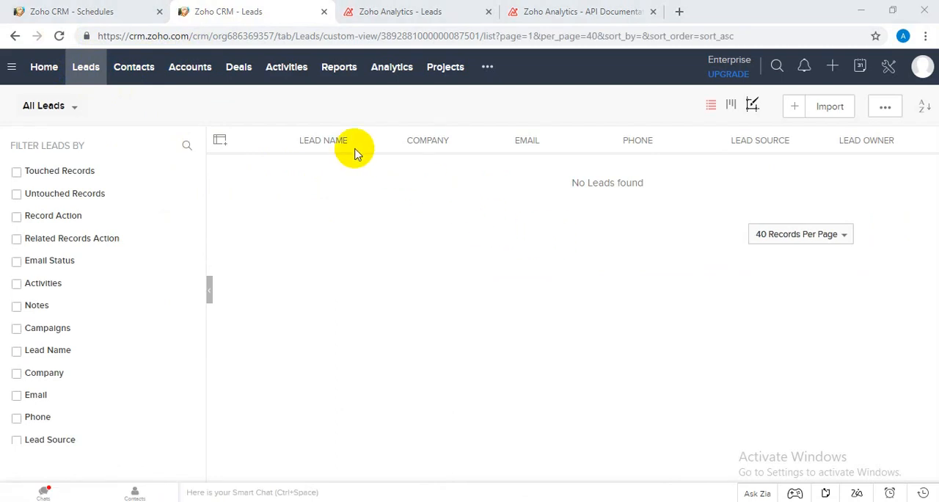
{"action": "left_click", "coordinate": [73, 12]}
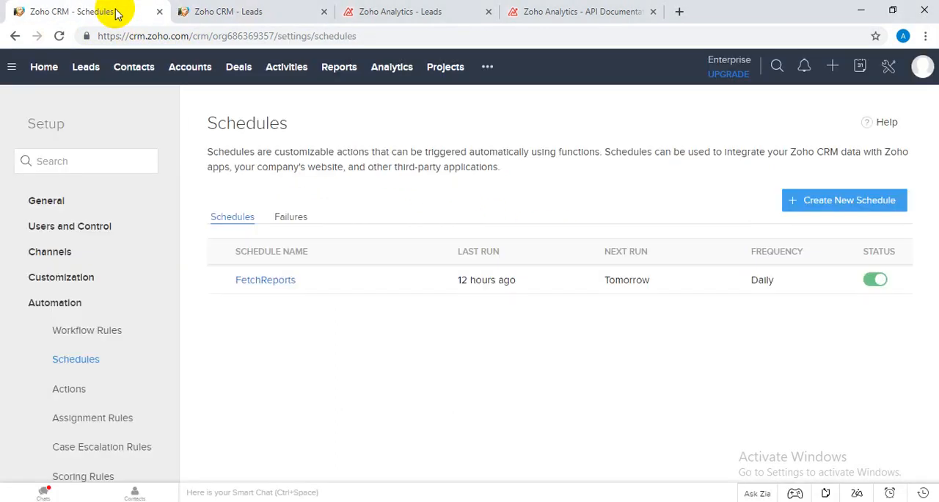
{"action": "mouse_move", "coordinate": [448, 278]}
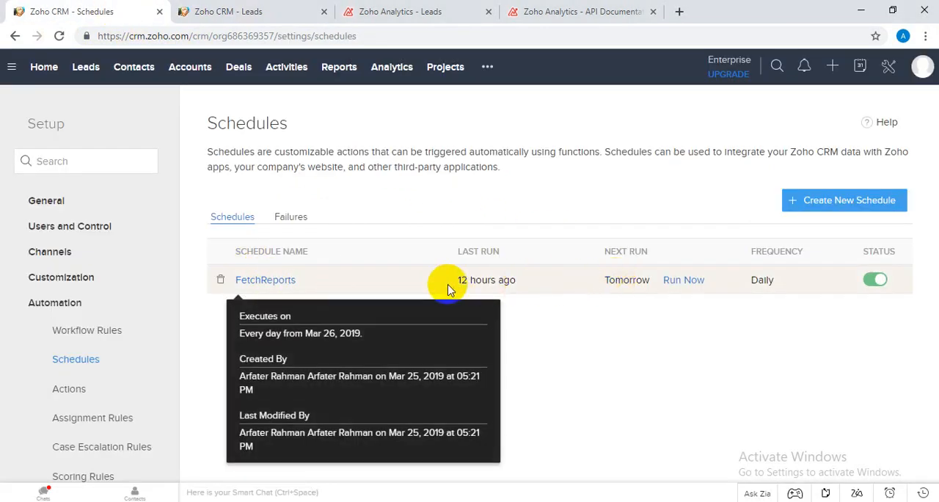
{"action": "mouse_move", "coordinate": [640, 286]}
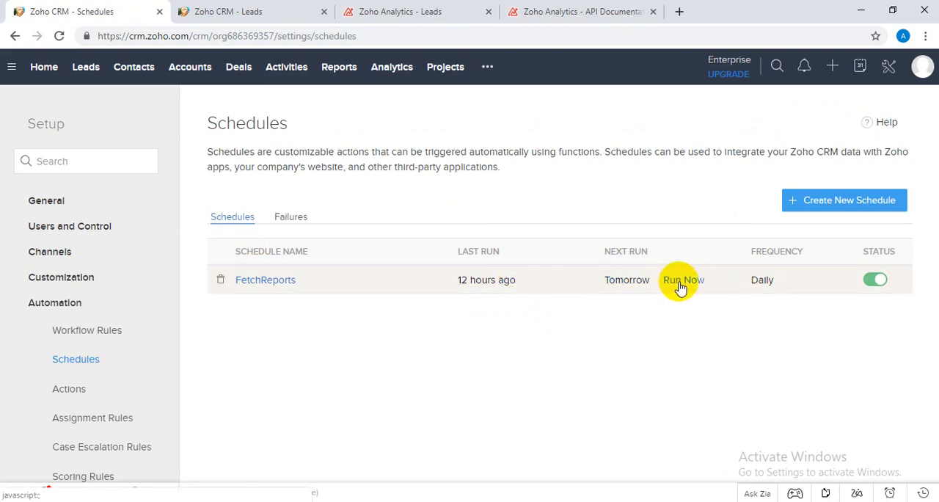
{"action": "left_click", "coordinate": [684, 279]}
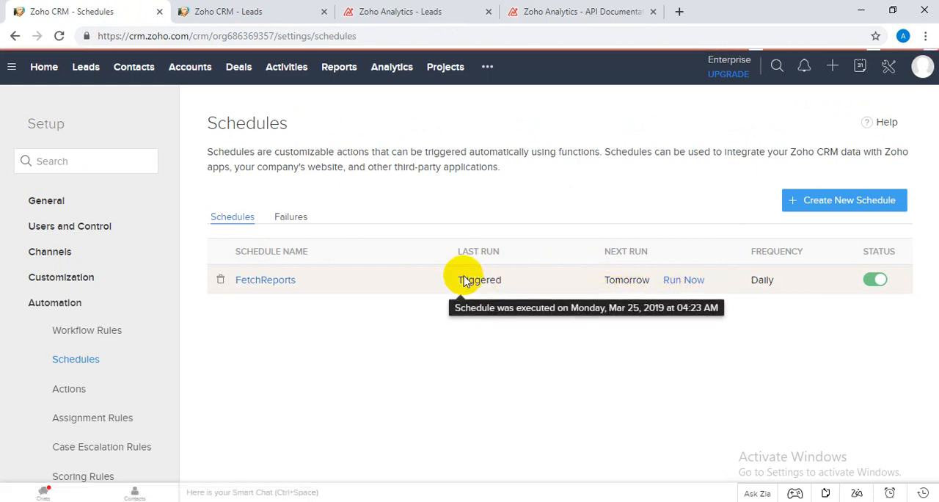
{"action": "left_click", "coordinate": [683, 278]}
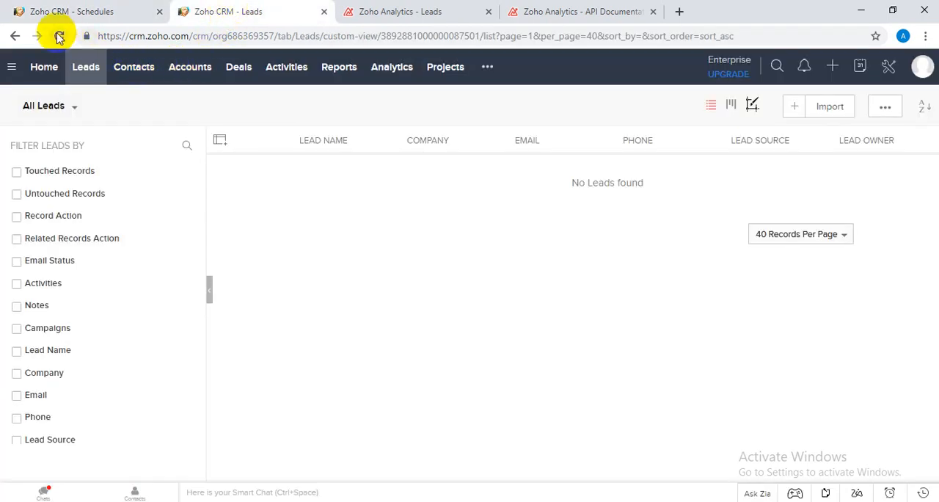
- Refresh the Leads page so Total Count shows the 7 imported leads
{"action": "left_click", "coordinate": [58, 35]}
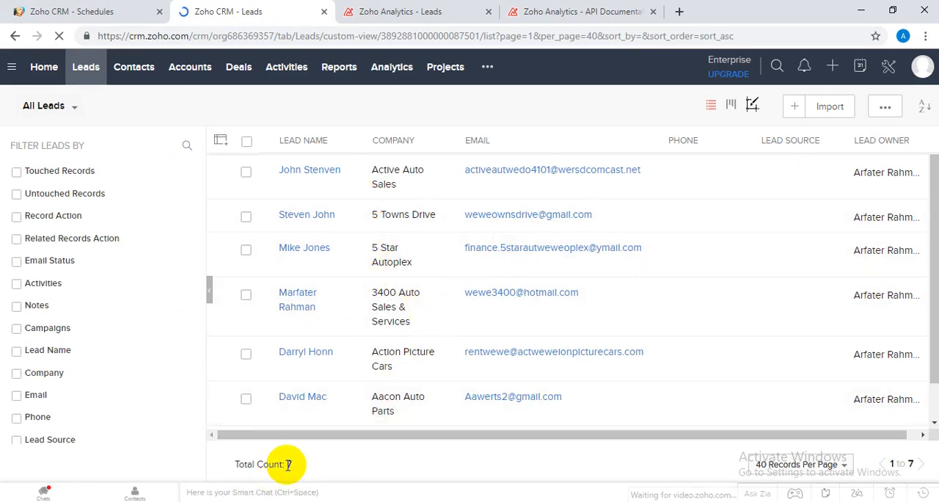
{"action": "left_click", "coordinate": [416, 12]}
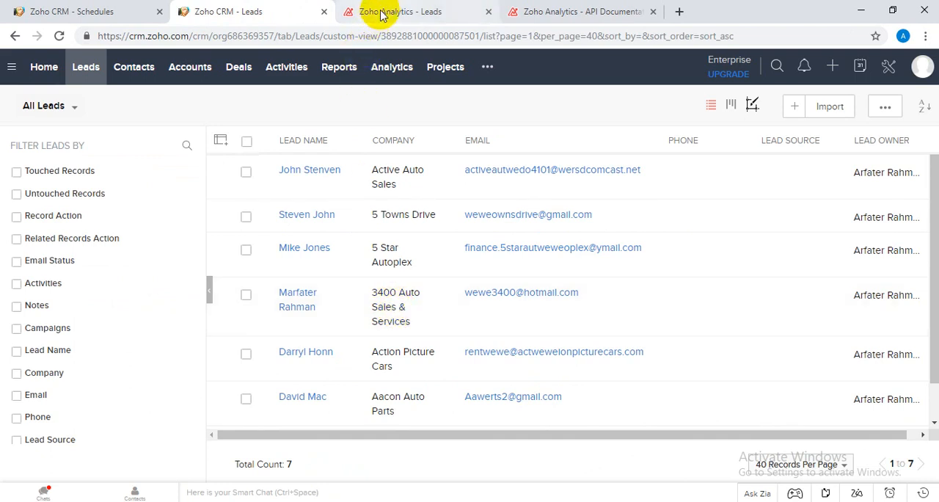
{"action": "mouse_move", "coordinate": [448, 247]}
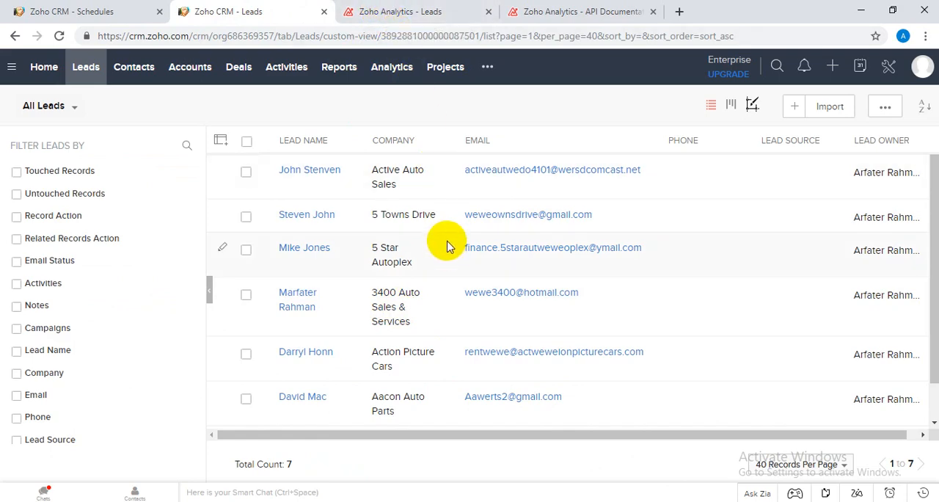